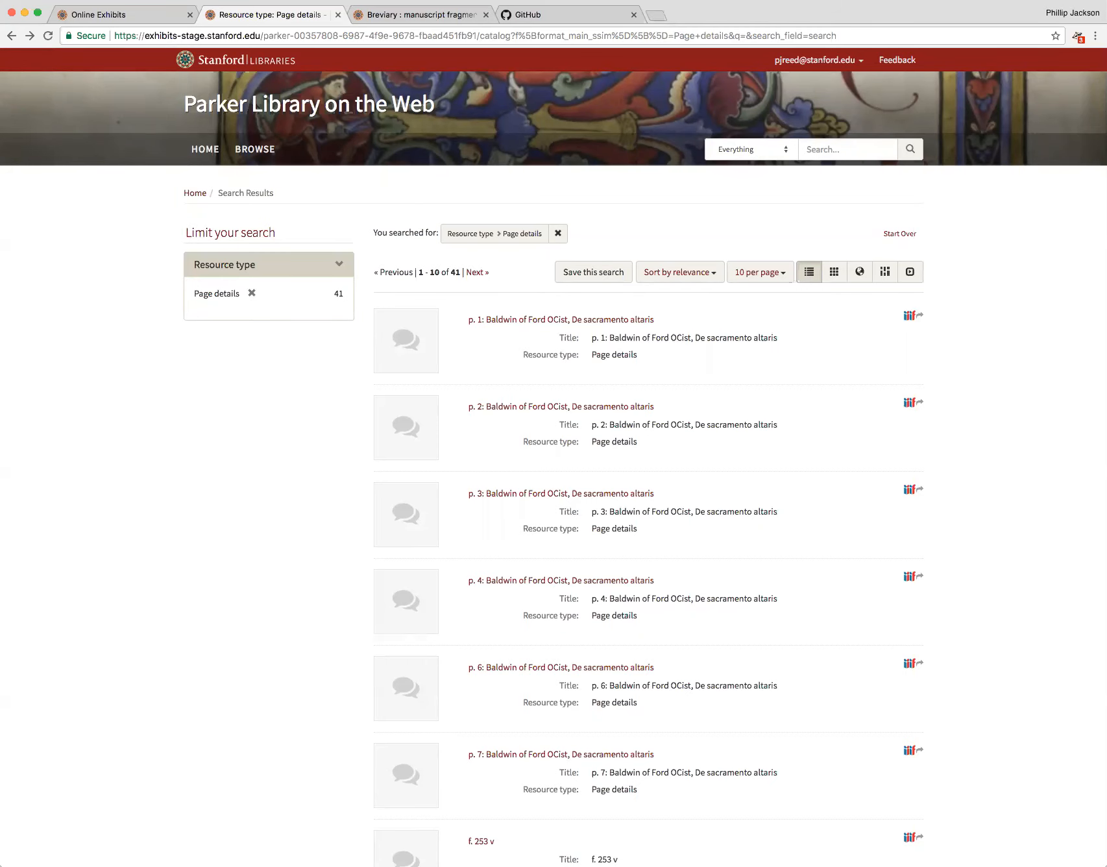
{"action": "mouse_move", "coordinate": [275, 653]}
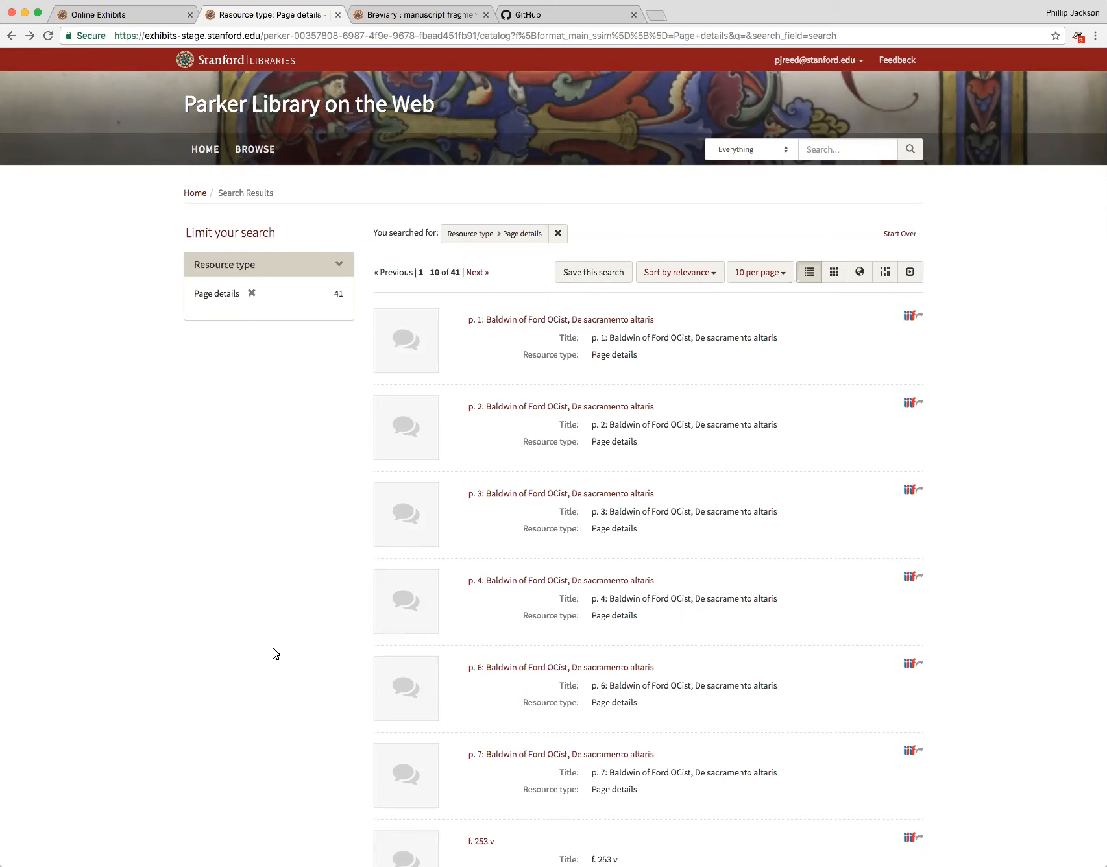
{"action": "mouse_move", "coordinate": [454, 448]}
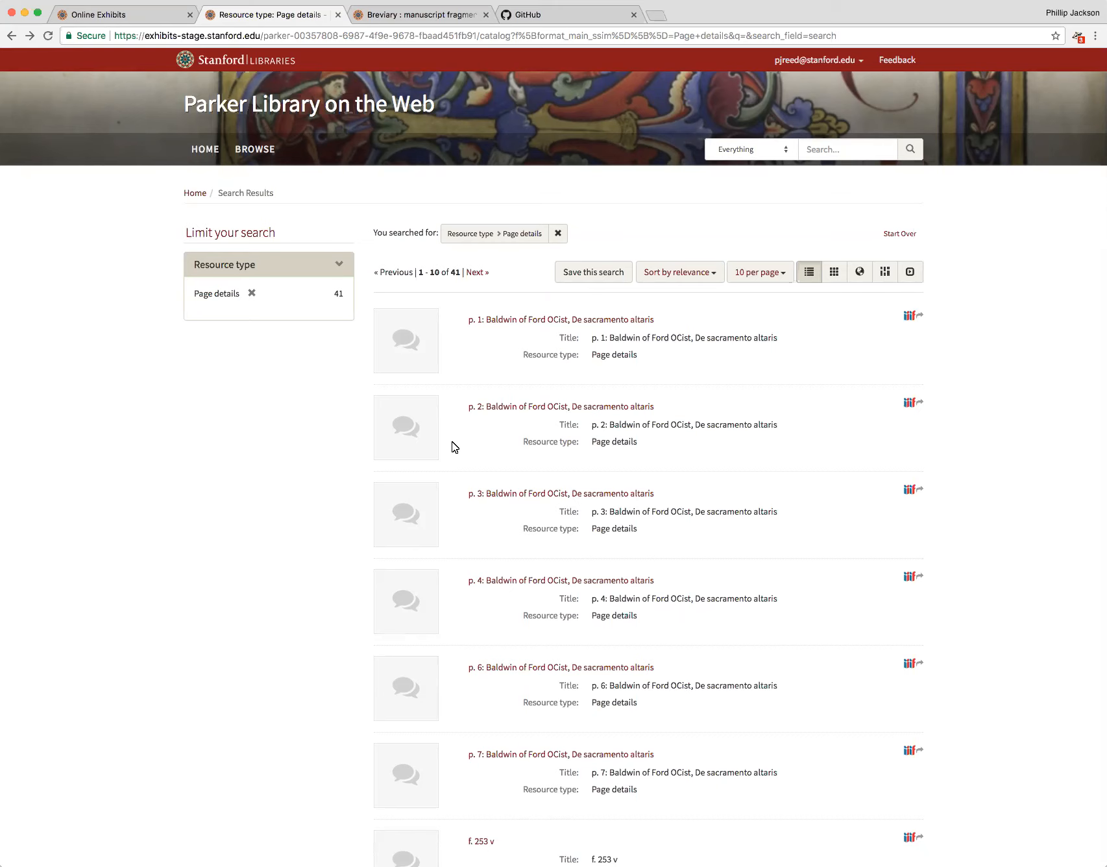
{"action": "mouse_move", "coordinate": [591, 356]}
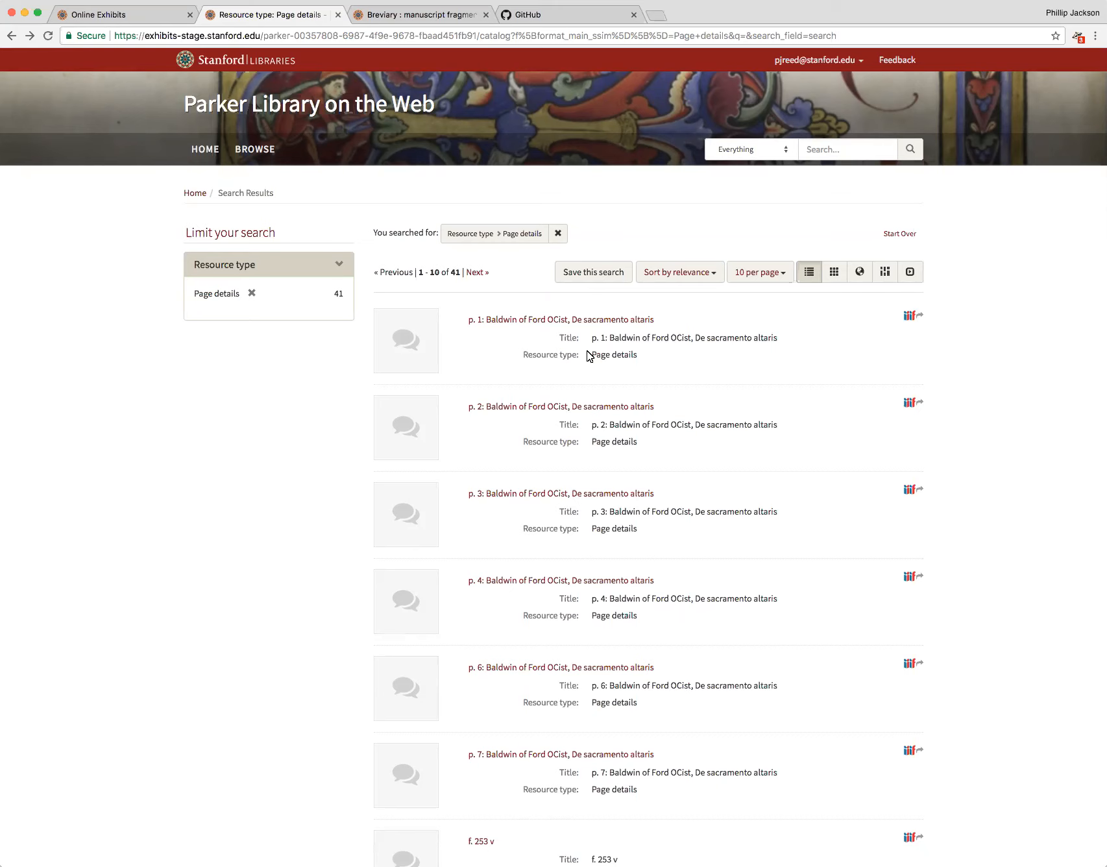
{"action": "mouse_move", "coordinate": [559, 319]}
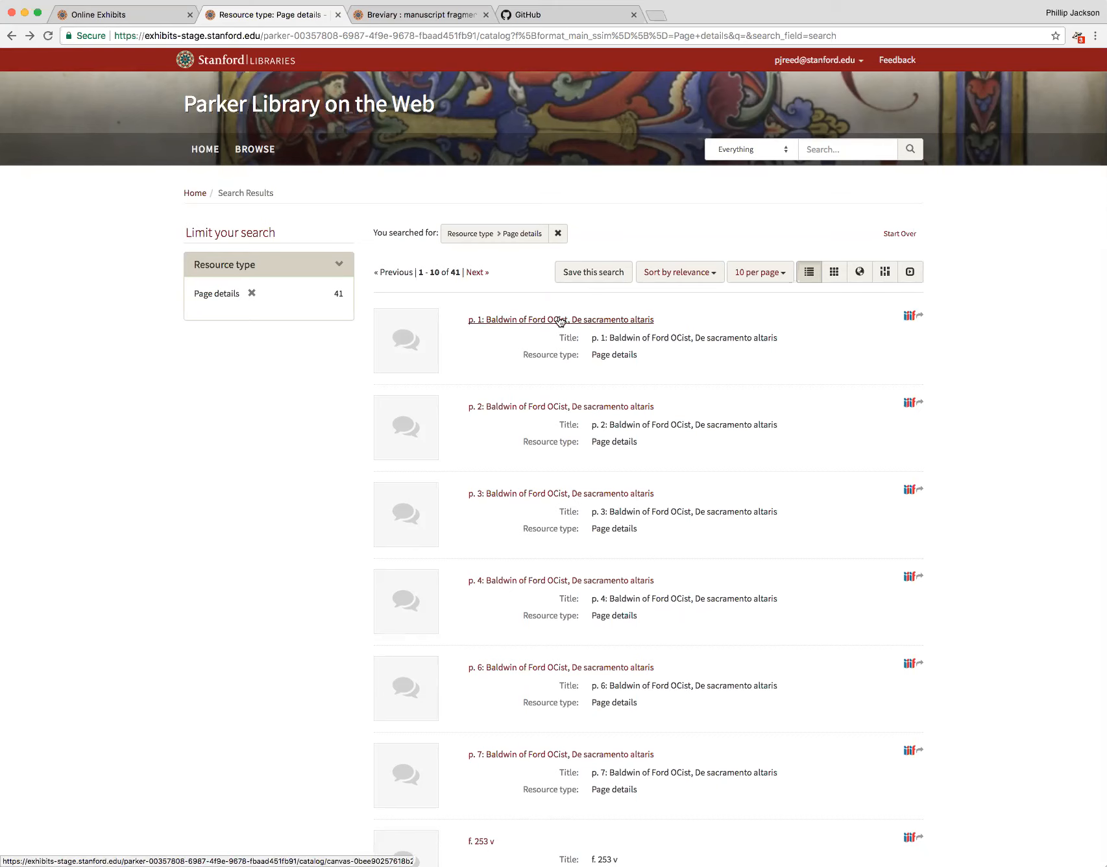
Open the p. 1 Baldwin of Ford result and scroll through its MS 200 viewer and metadata.
{"action": "left_click", "coordinate": [559, 319]}
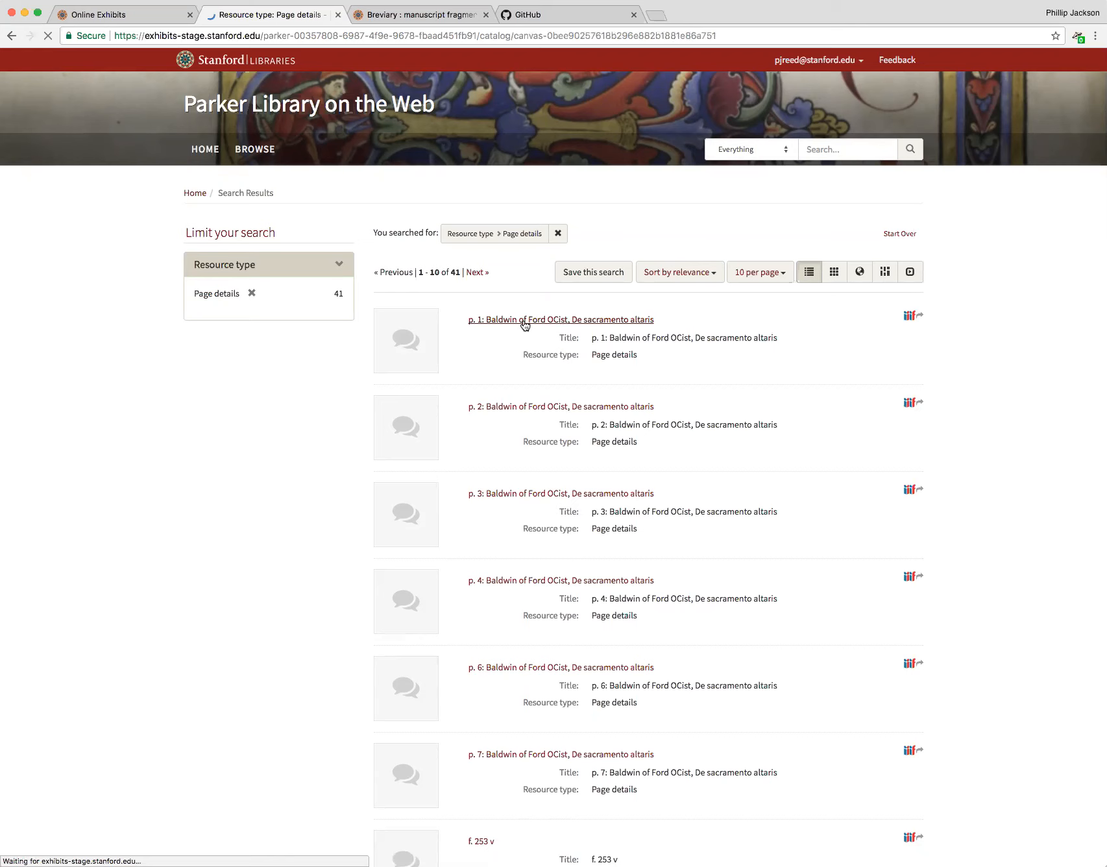
{"action": "left_click", "coordinate": [557, 319]}
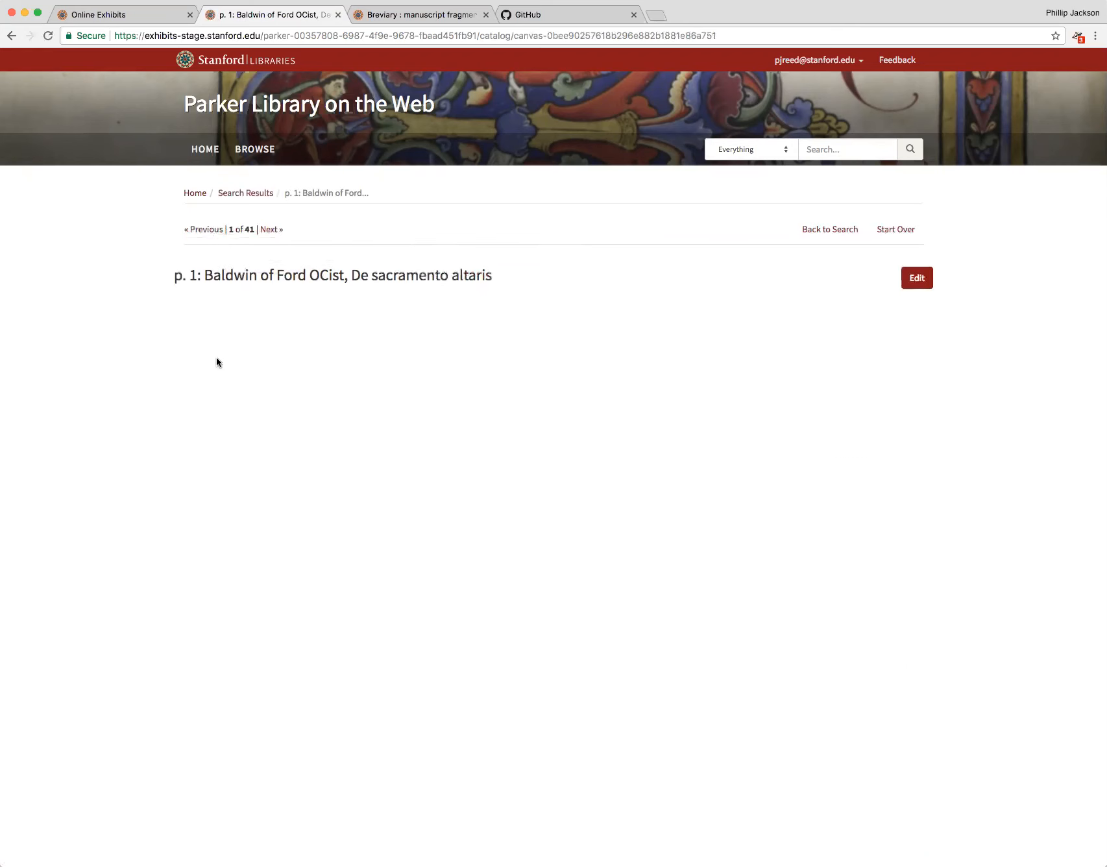
{"action": "scroll", "scroll_direction": "down", "scroll_amount": 3}
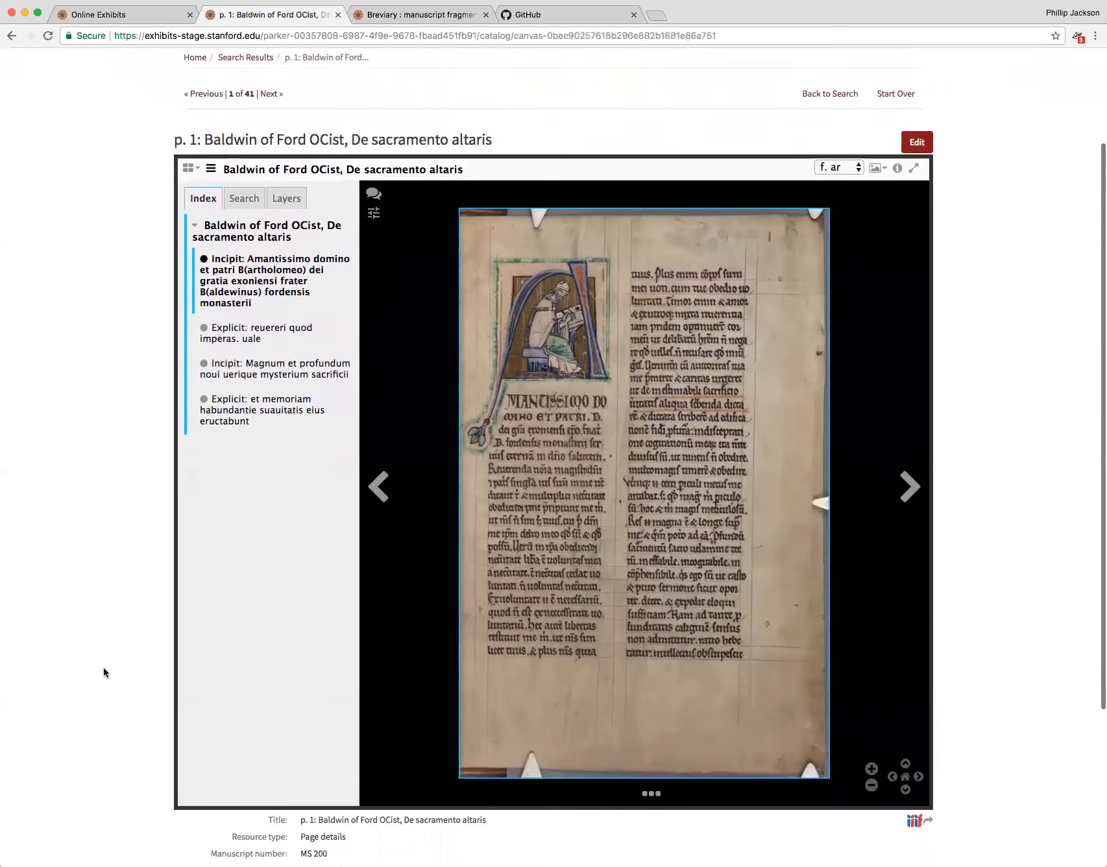
{"action": "scroll", "scroll_direction": "up", "scroll_amount": 3}
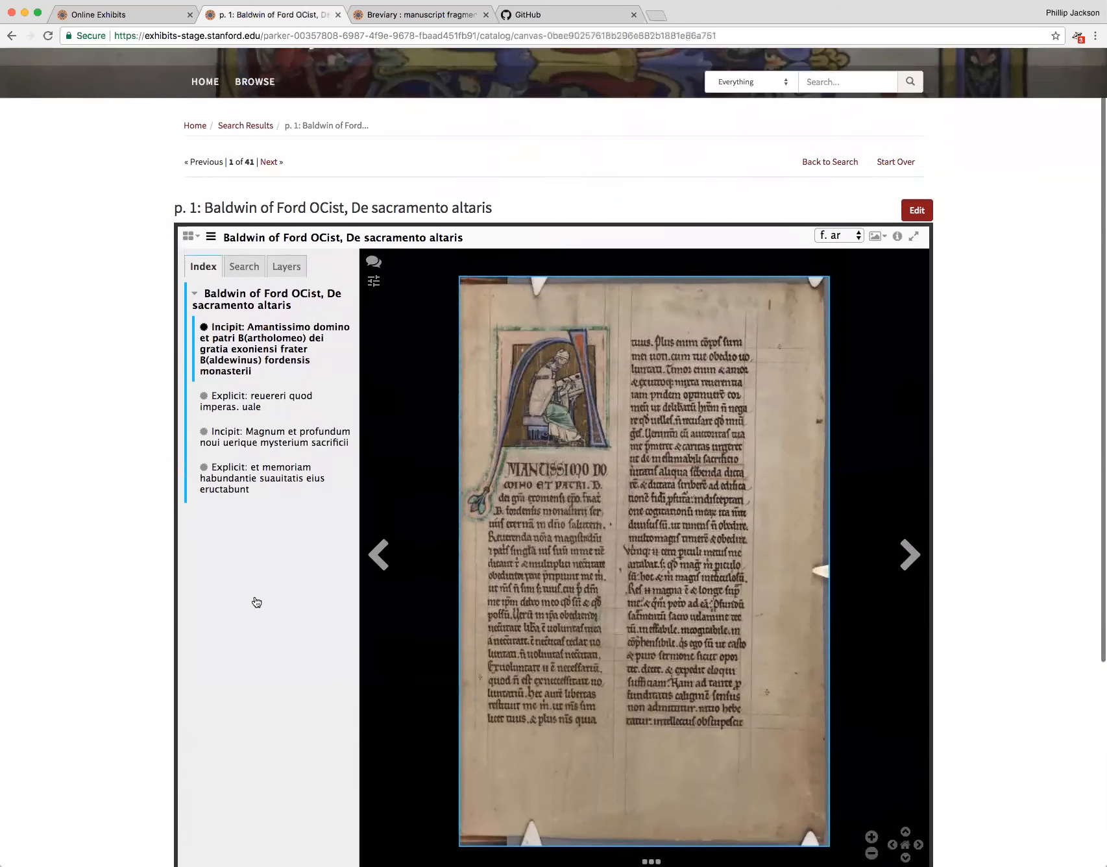
{"action": "scroll", "scroll_direction": "up", "scroll_amount": 3}
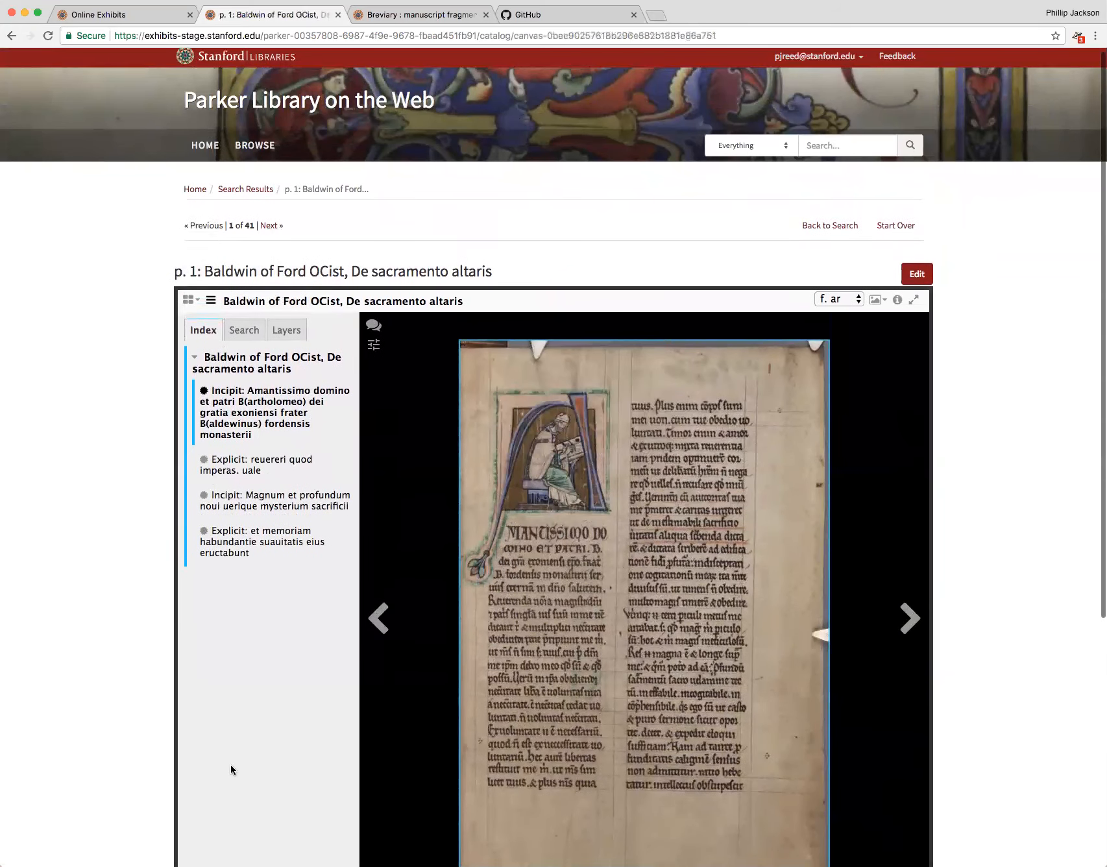
{"action": "scroll", "scroll_direction": "down", "scroll_amount": 3}
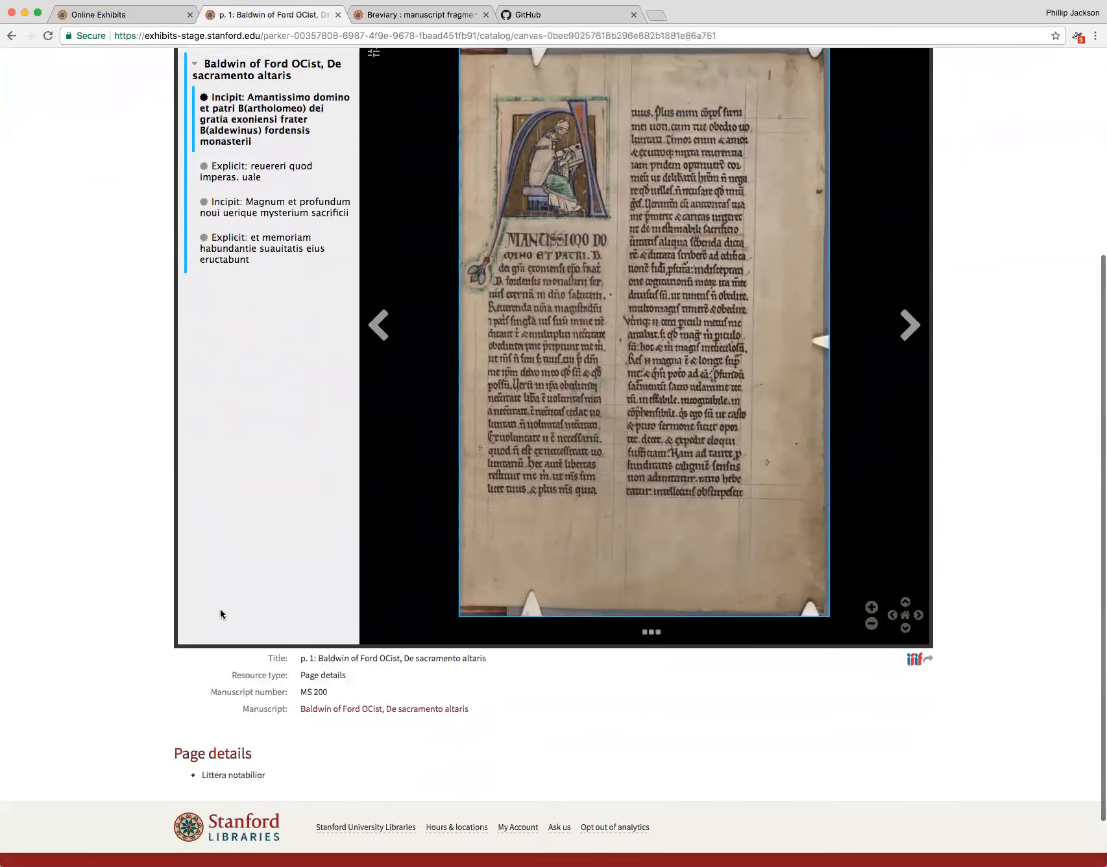
{"action": "scroll", "scroll_direction": "up", "scroll_amount": 3}
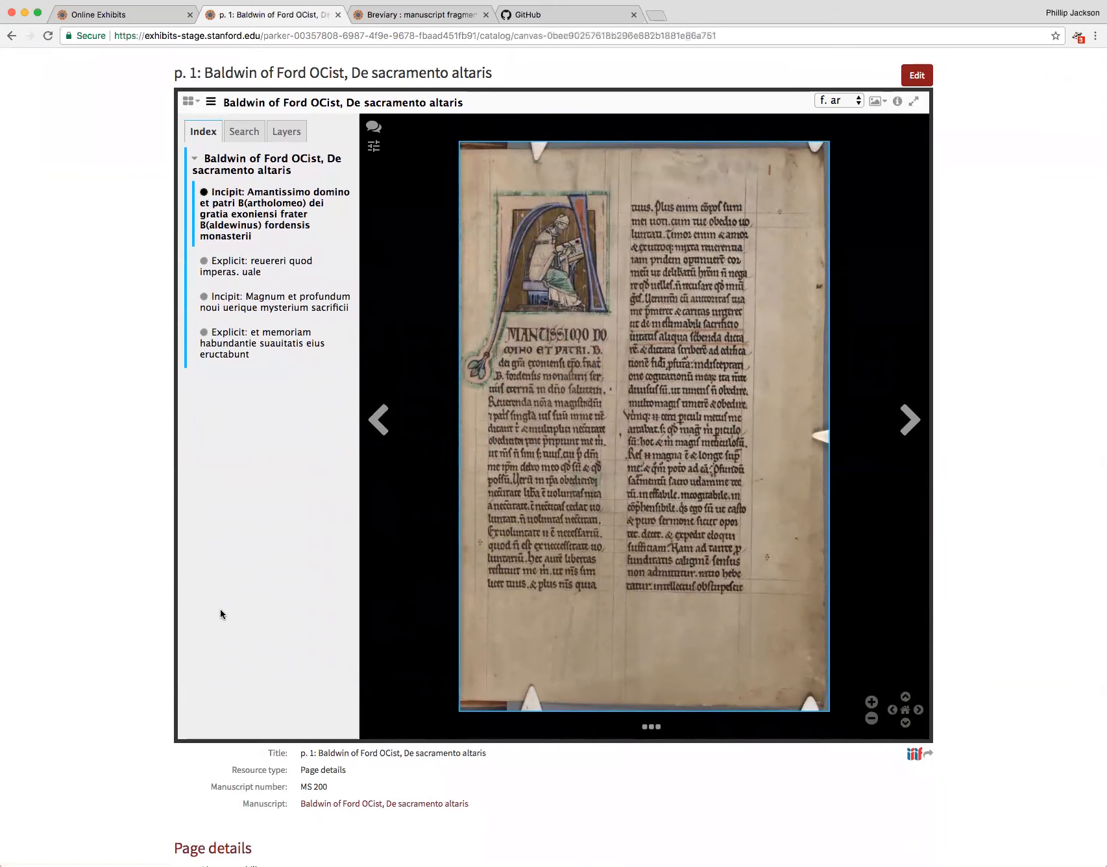
{"action": "scroll", "scroll_direction": "down", "scroll_amount": 3}
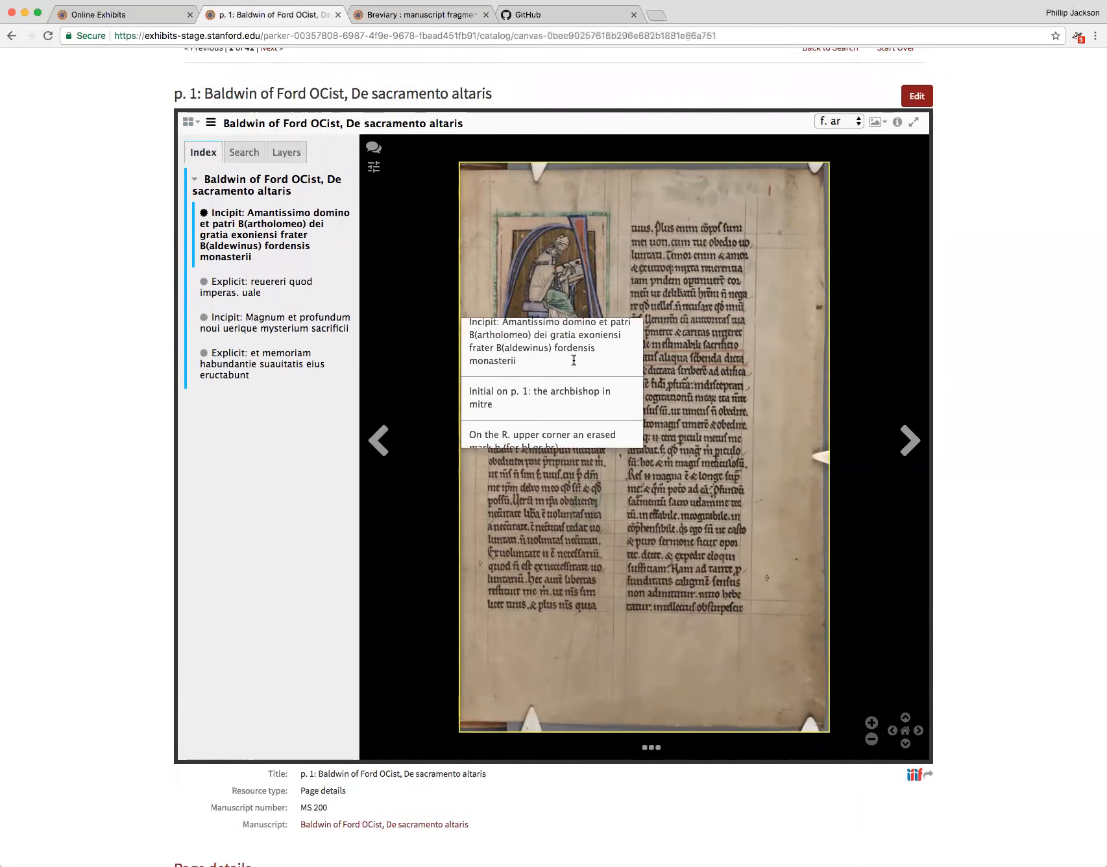
{"action": "scroll", "scroll_direction": "up", "scroll_amount": 3}
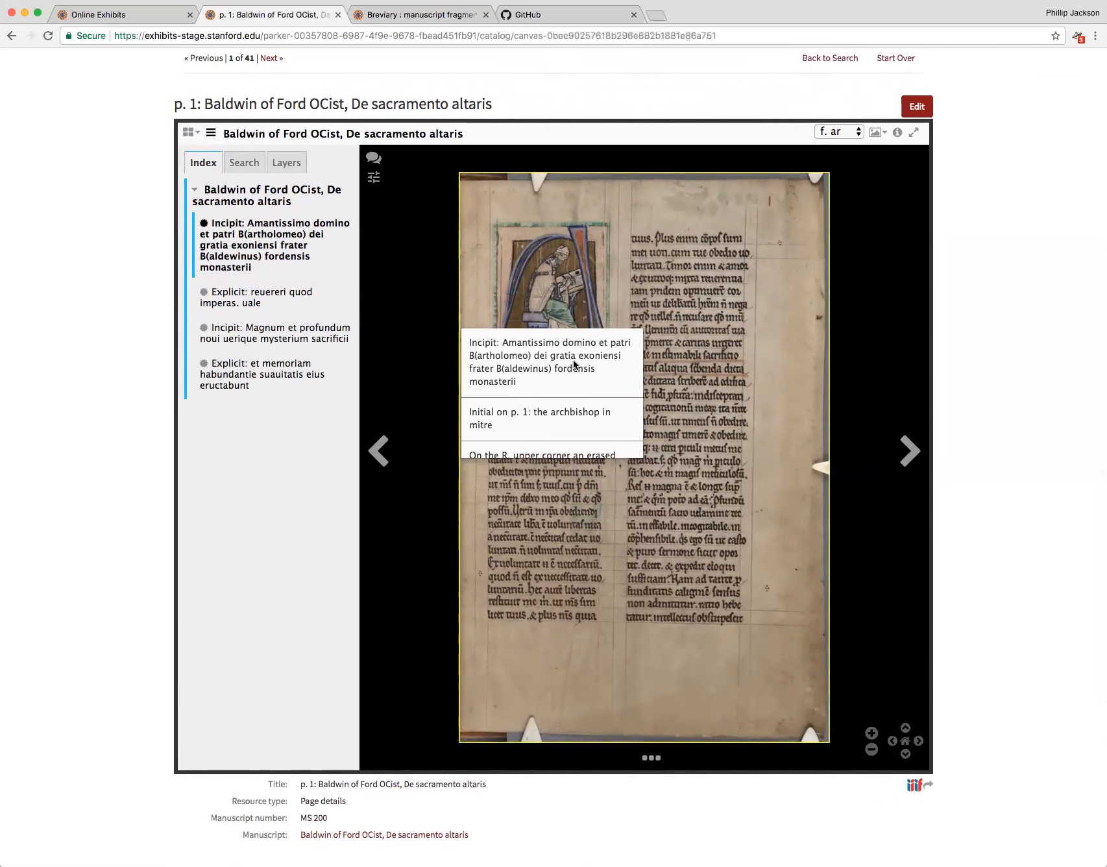
{"action": "scroll", "scroll_direction": "down", "scroll_amount": 3}
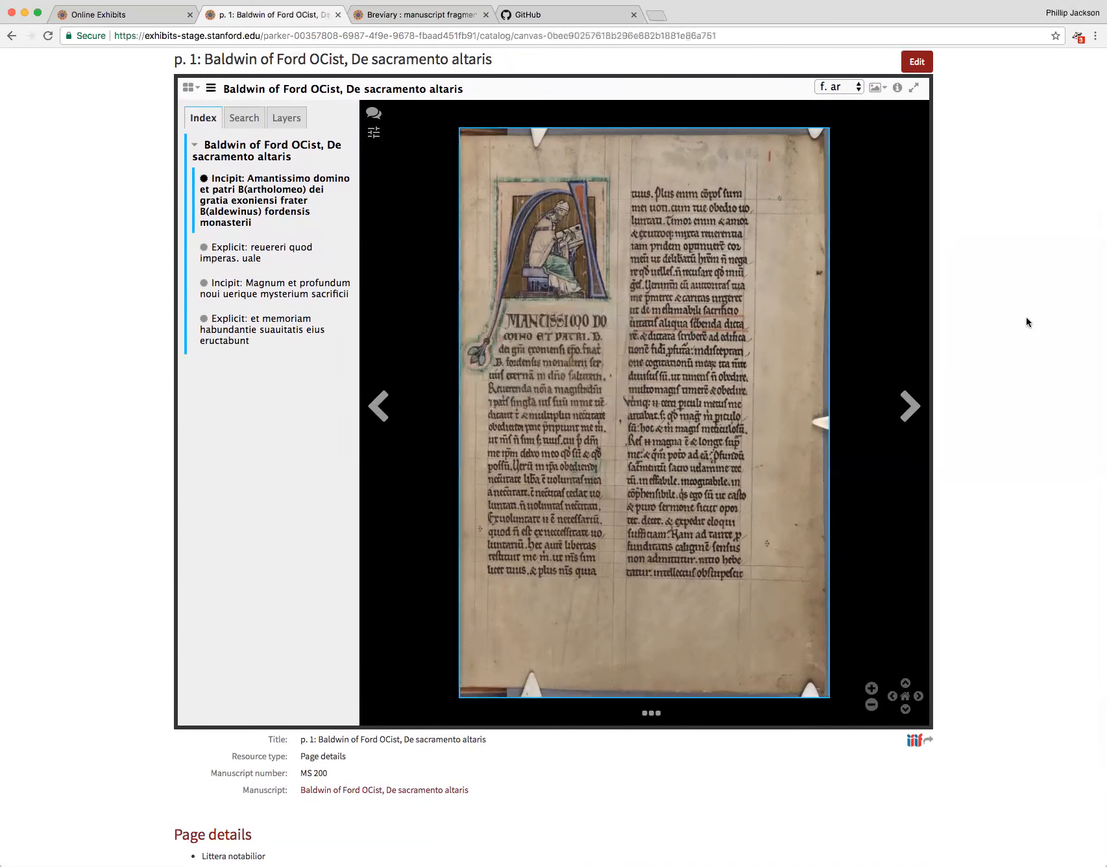
Use the viewer's page-jump dropdown to show p. 29 of MS 200.
{"action": "left_click", "coordinate": [837, 87]}
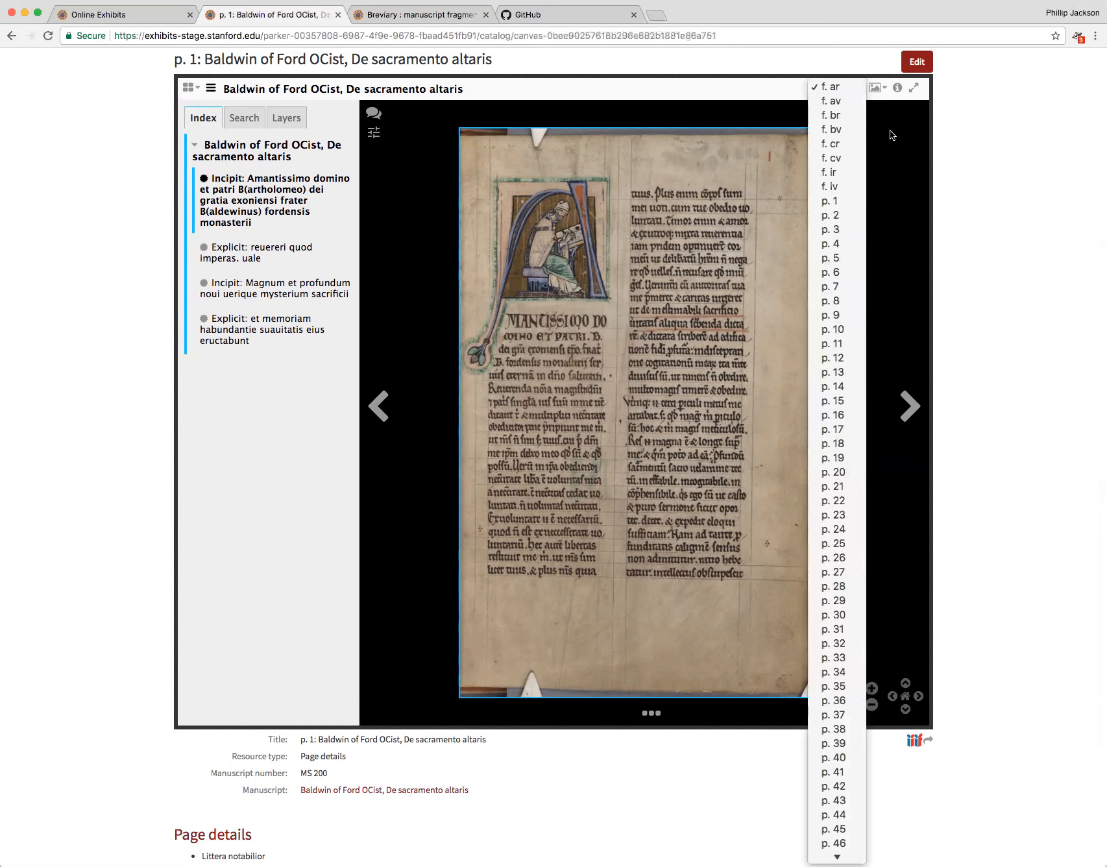
{"action": "mouse_move", "coordinate": [831, 214]}
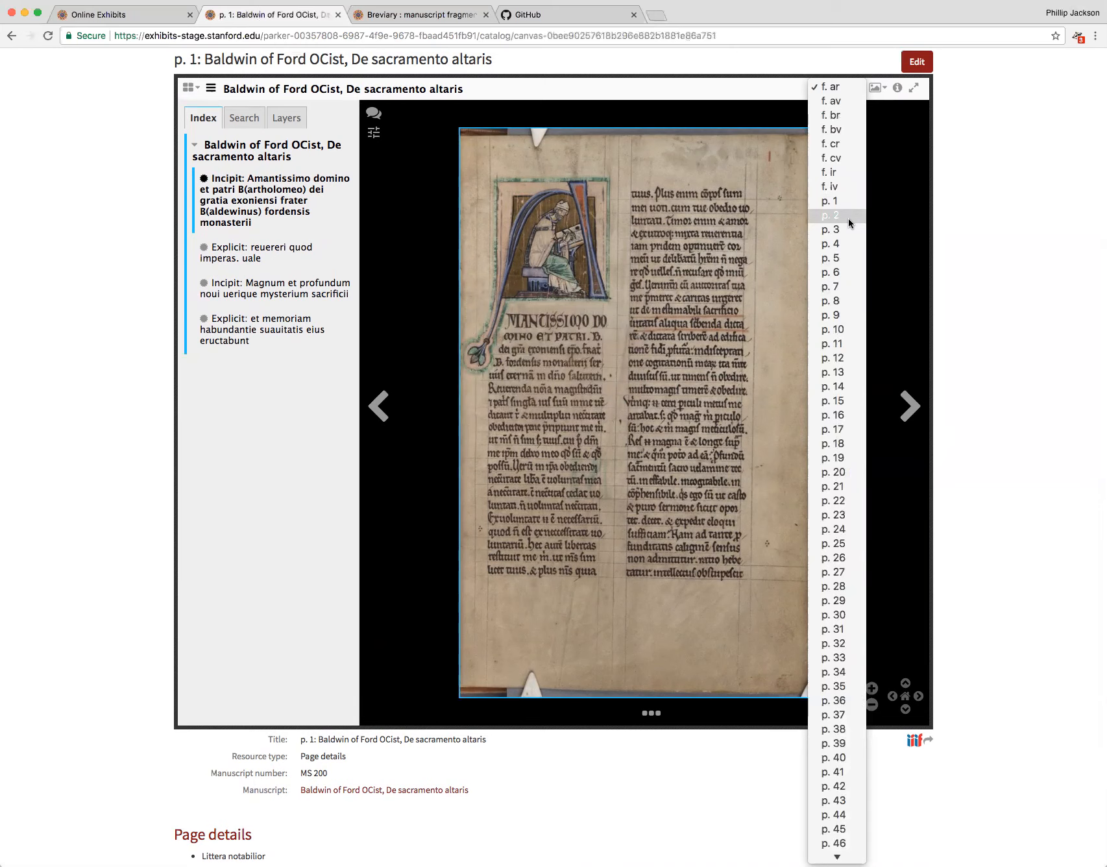
{"action": "mouse_move", "coordinate": [839, 456]}
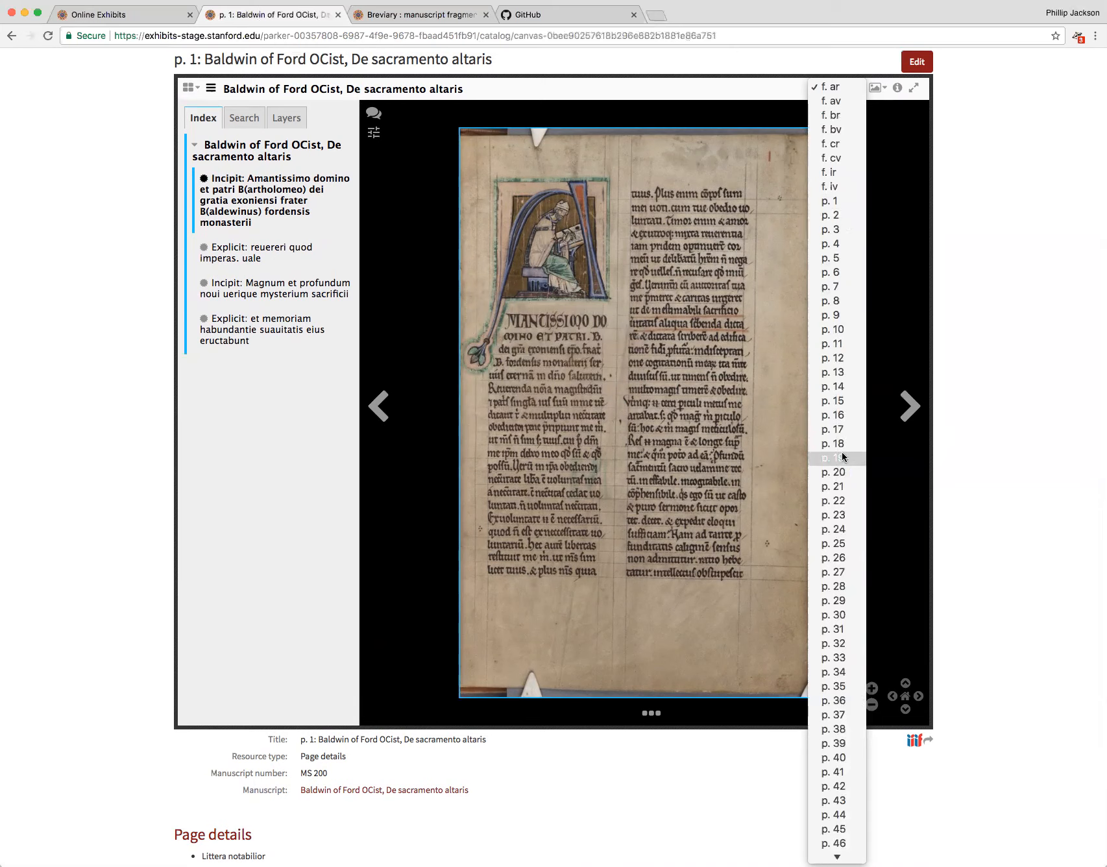
{"action": "mouse_move", "coordinate": [840, 601]}
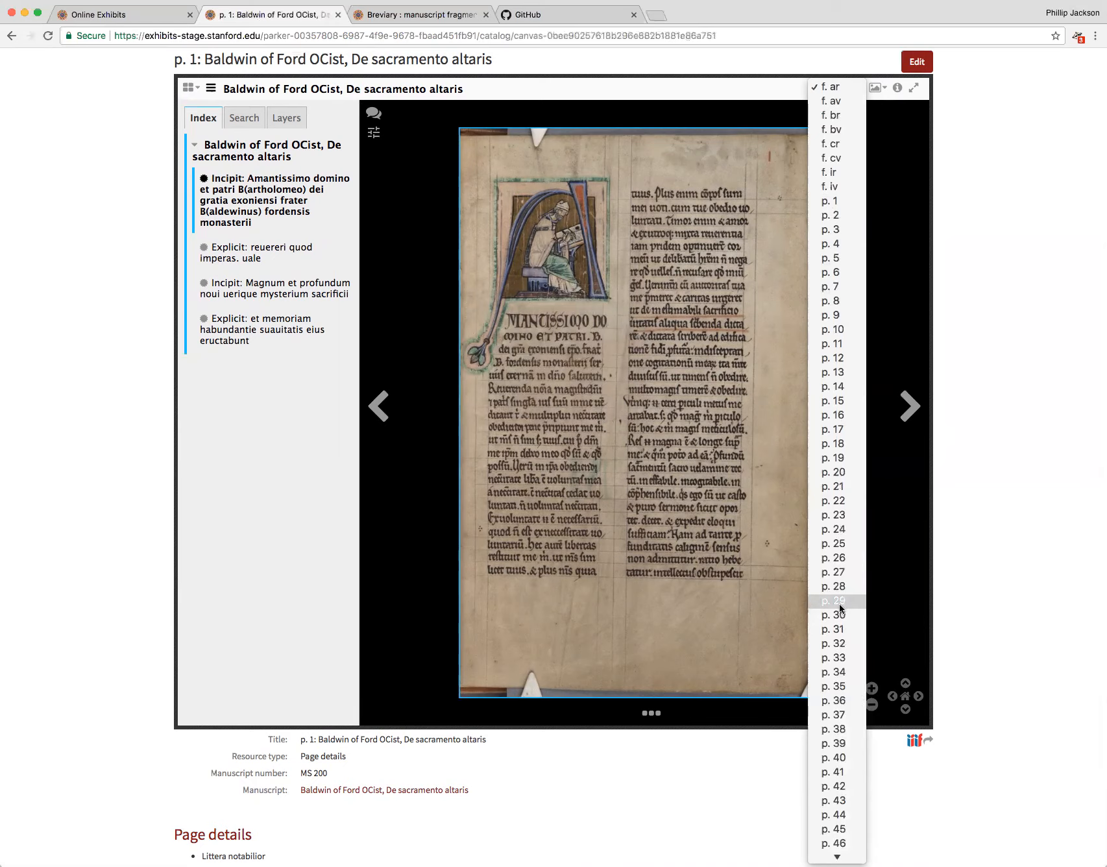
{"action": "left_click", "coordinate": [837, 600]}
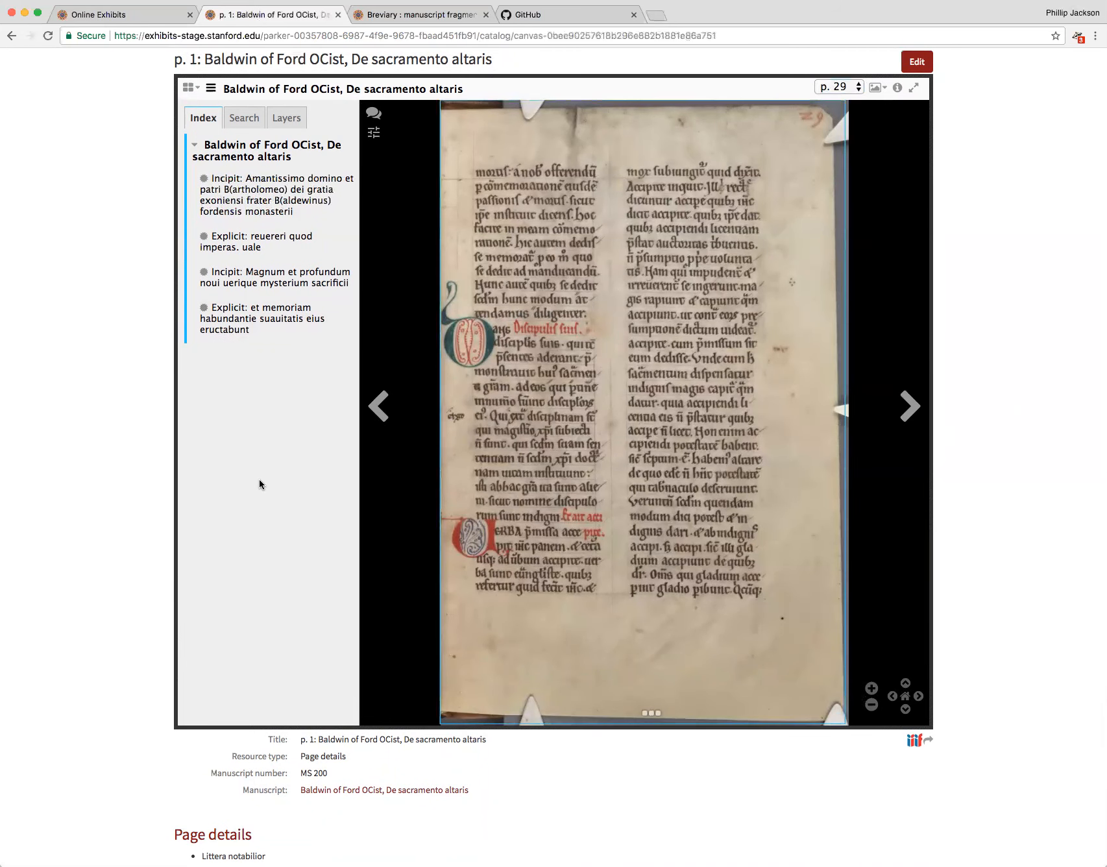
{"action": "mouse_move", "coordinate": [358, 593]}
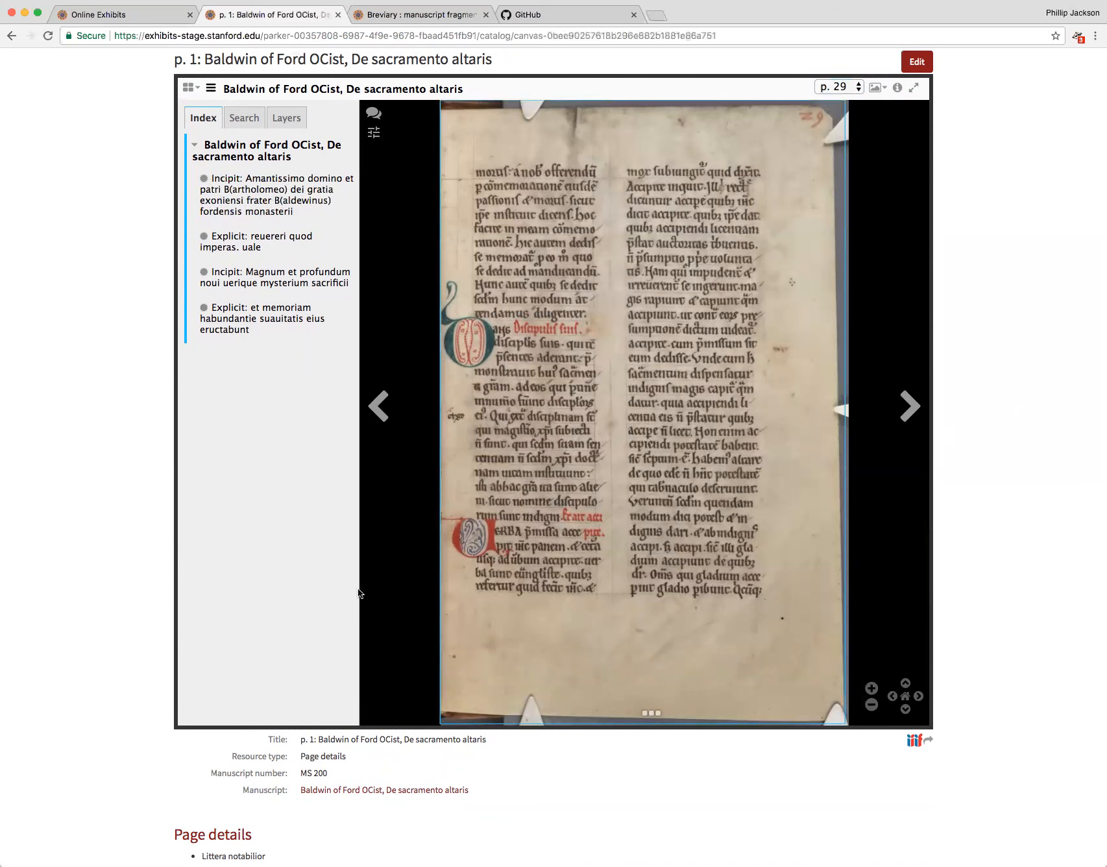
Scroll to the page metadata and follow the Manuscript link to the parent Baldwin of Ford record.
{"action": "scroll", "scroll_direction": "down", "scroll_amount": 3}
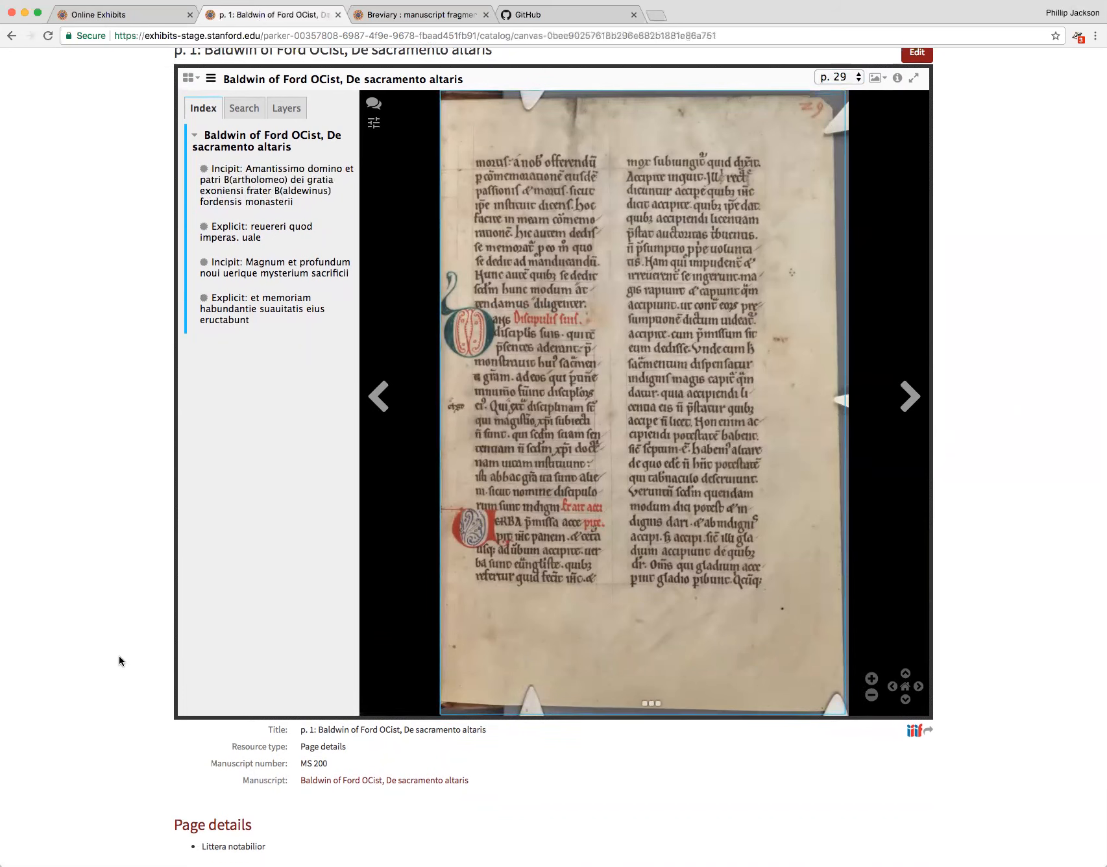
{"action": "scroll", "scroll_direction": "down", "scroll_amount": 3}
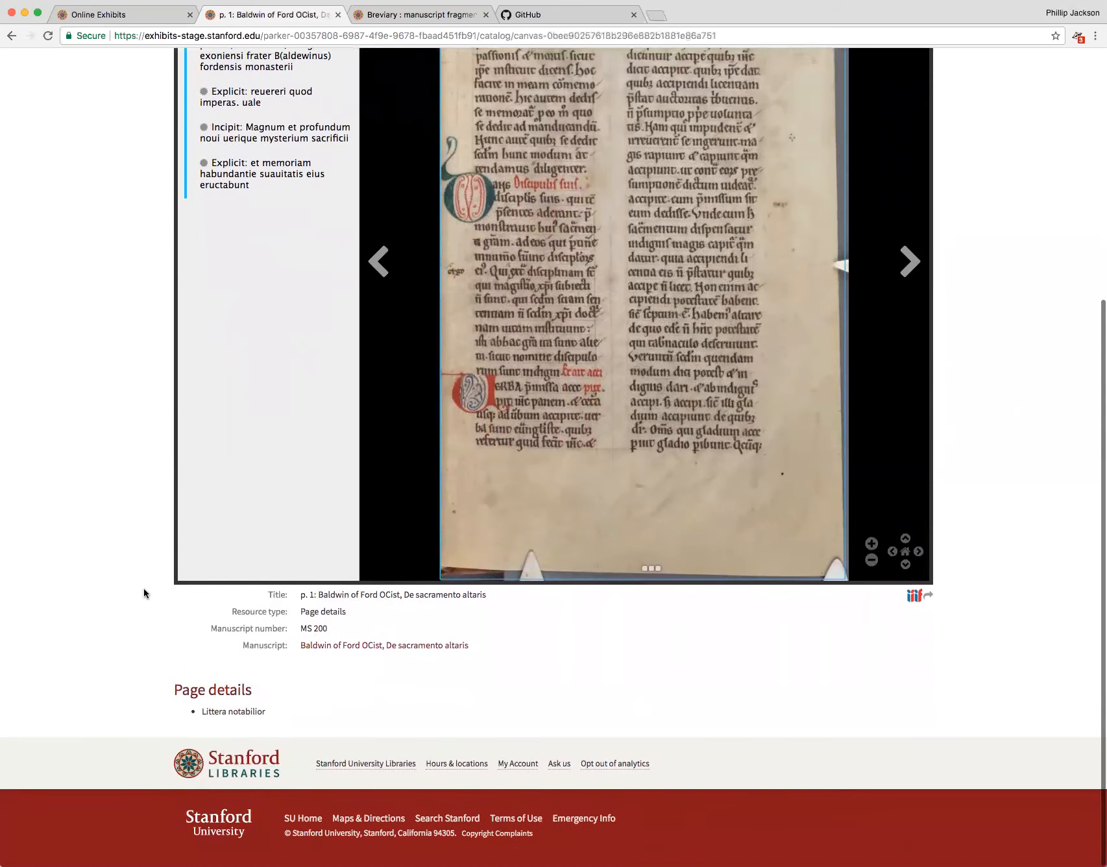
{"action": "scroll", "scroll_direction": "up", "scroll_amount": 3}
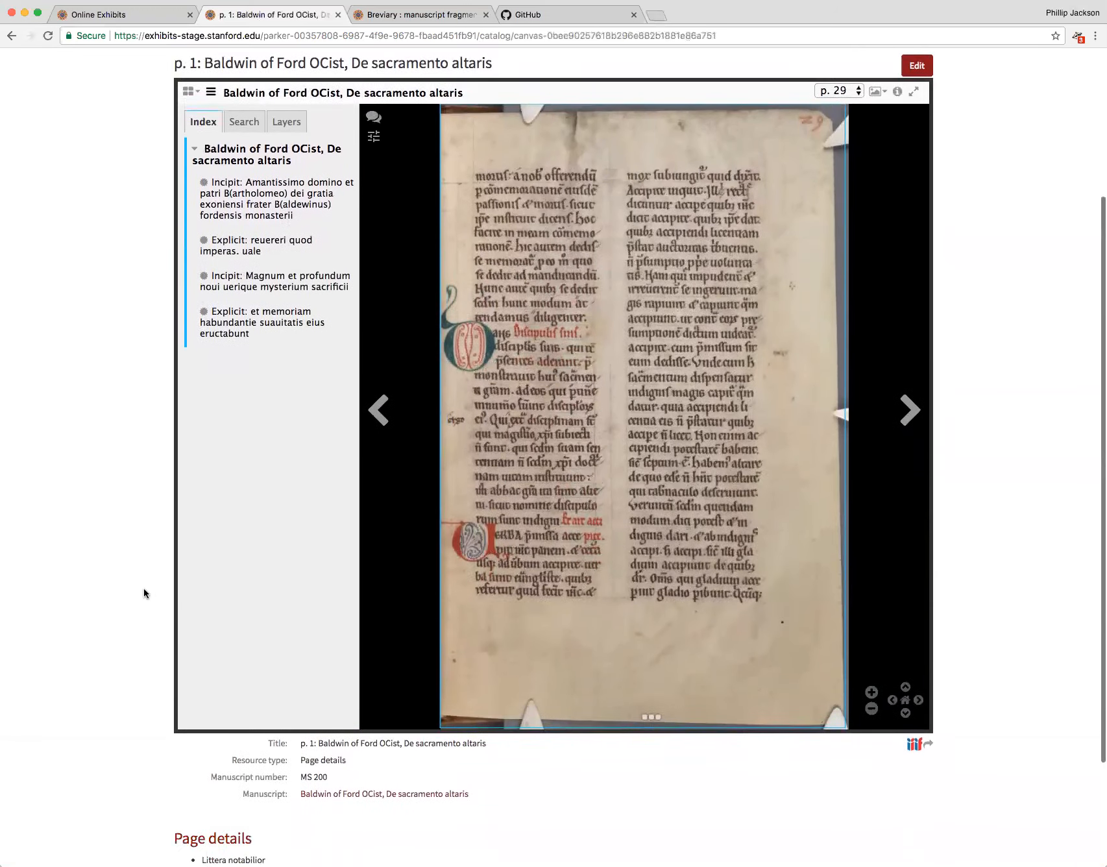
{"action": "scroll", "scroll_direction": "down", "scroll_amount": 3}
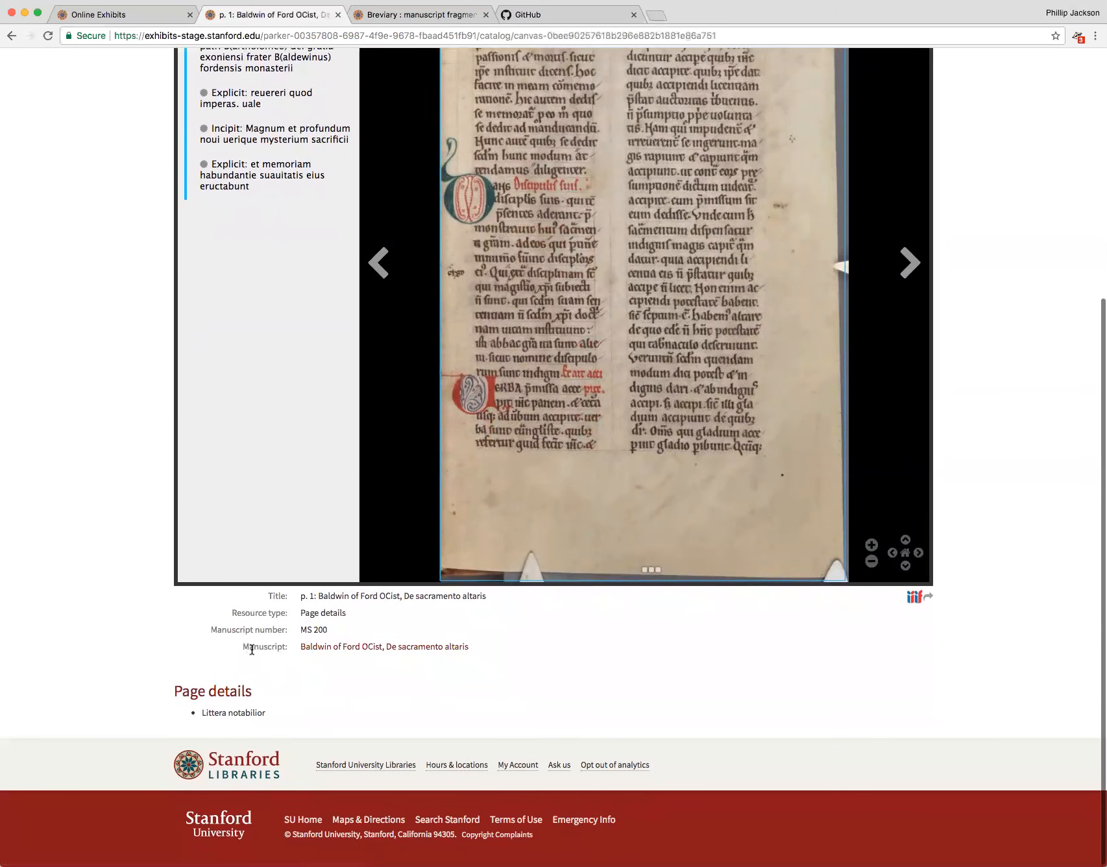
{"action": "mouse_move", "coordinate": [314, 646]}
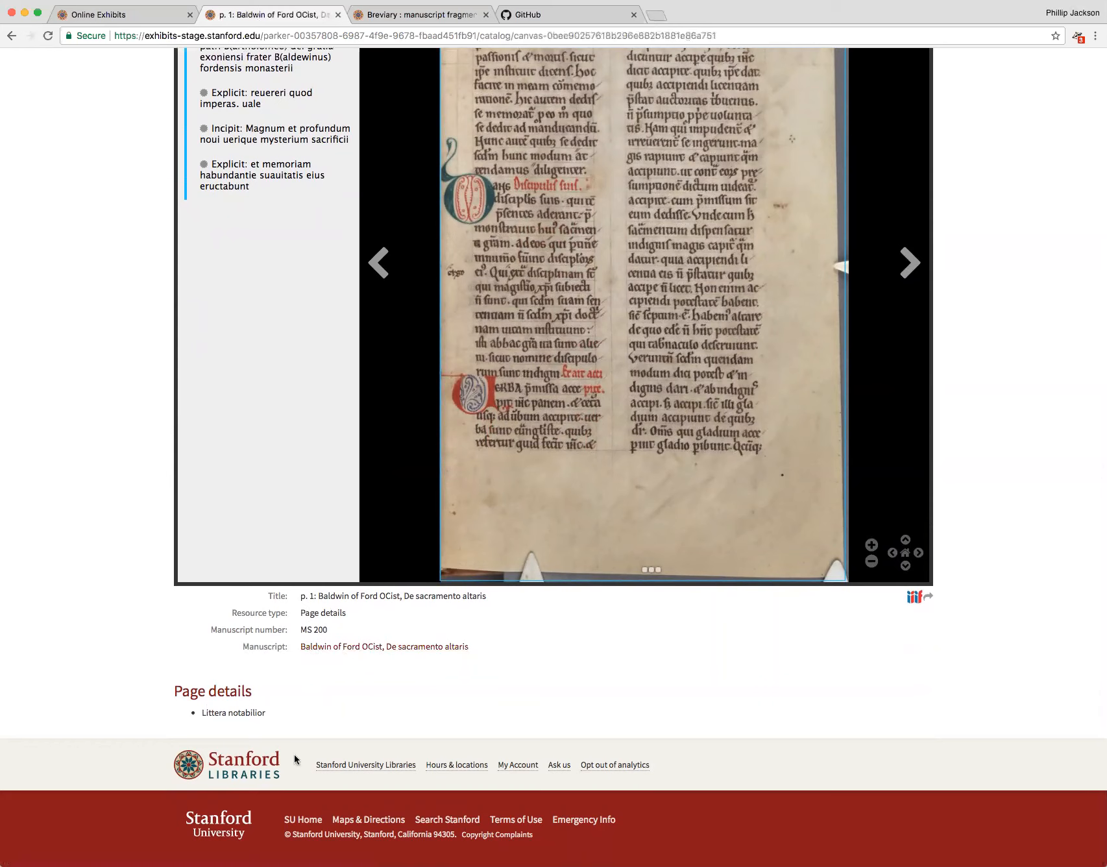
{"action": "mouse_move", "coordinate": [395, 657]}
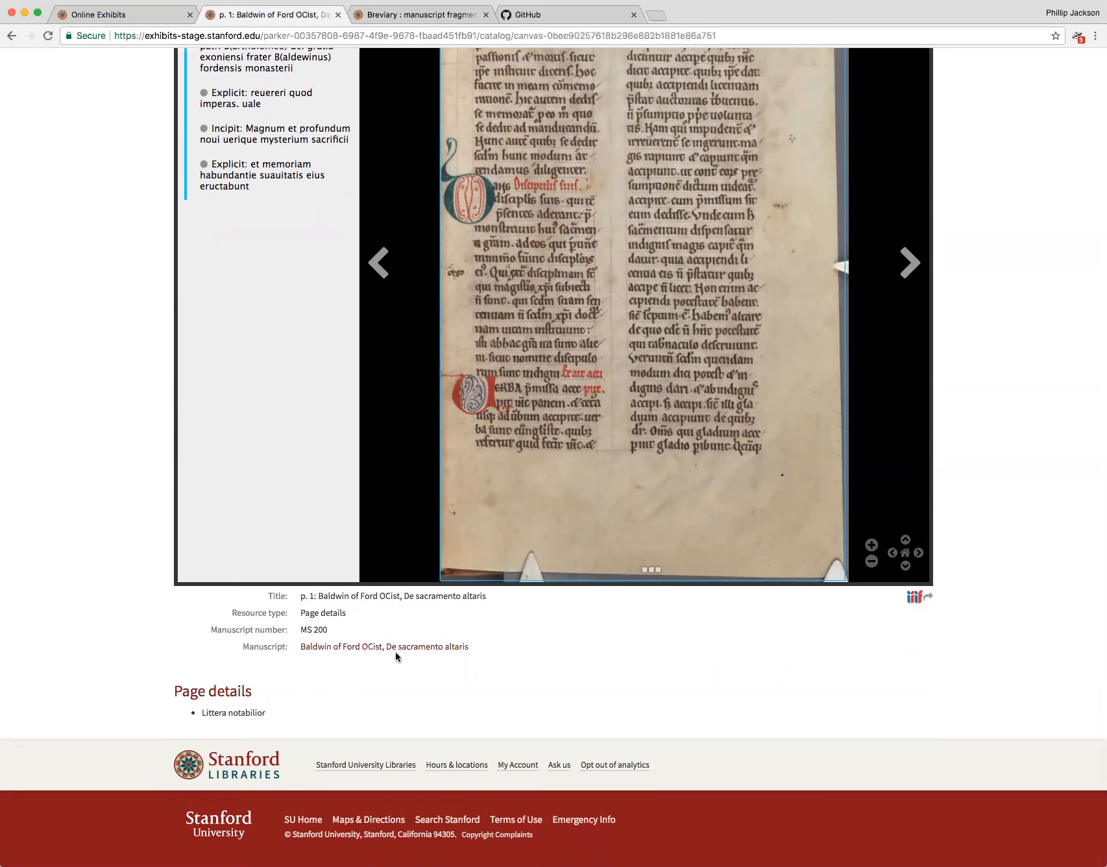
{"action": "mouse_move", "coordinate": [362, 650]}
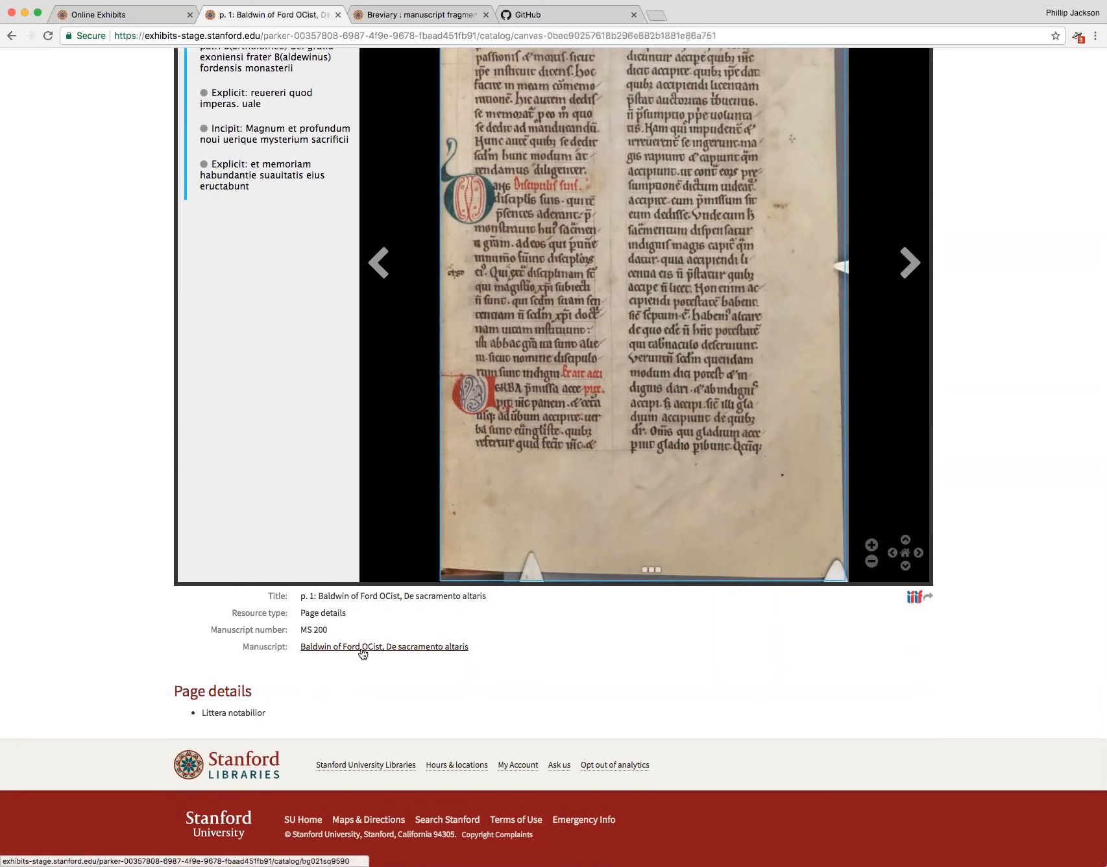
{"action": "scroll", "scroll_direction": "up", "scroll_amount": 3}
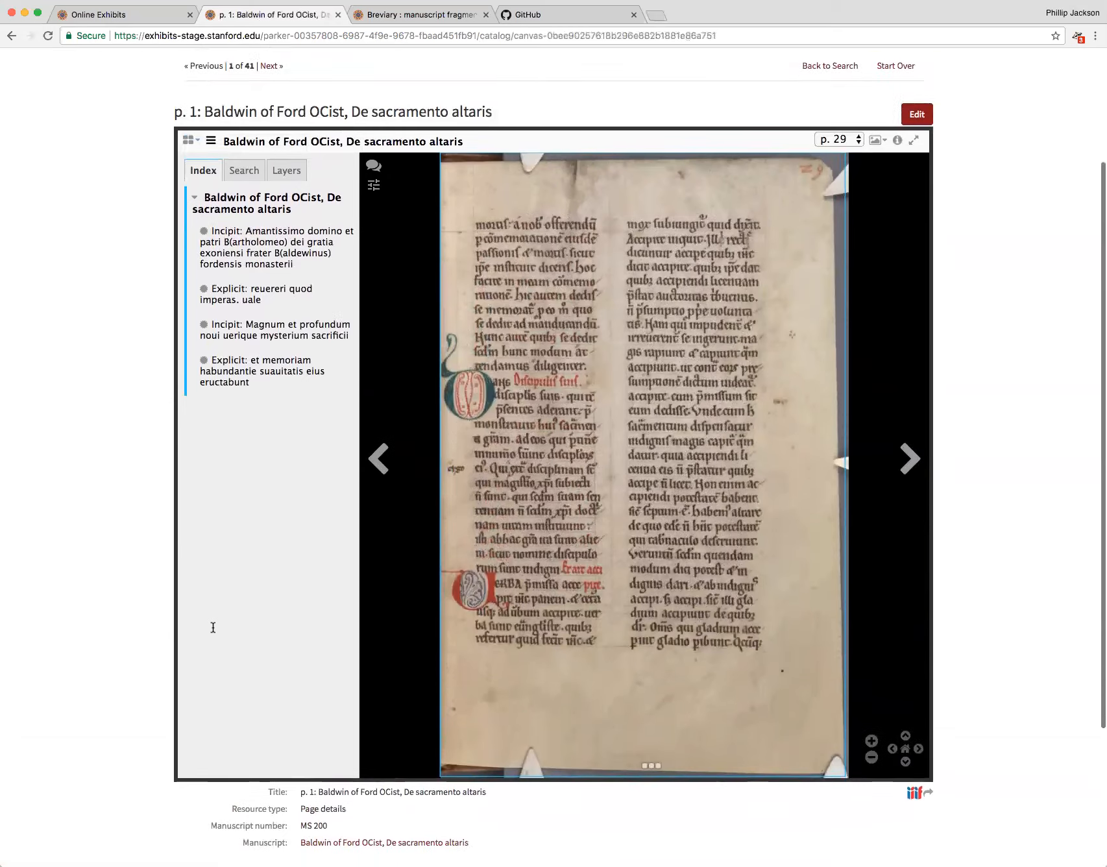
{"action": "scroll", "scroll_direction": "down", "scroll_amount": 3}
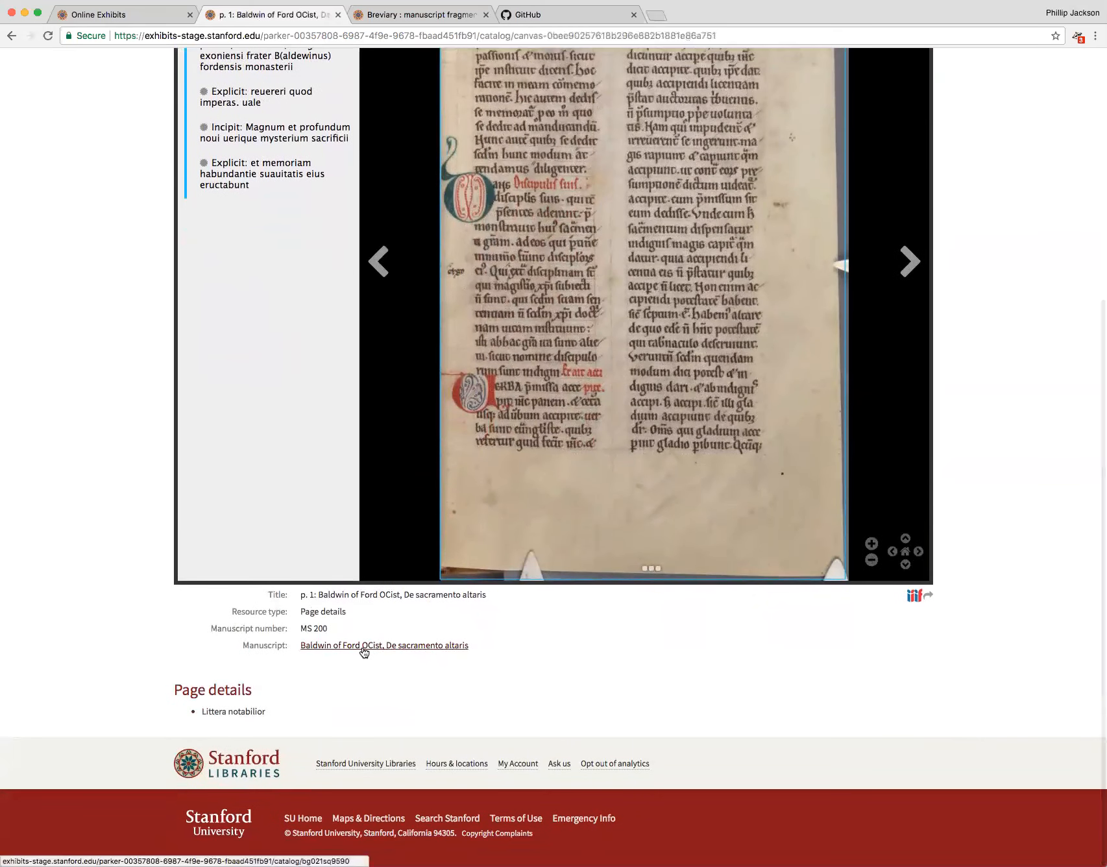
{"action": "left_click", "coordinate": [384, 645]}
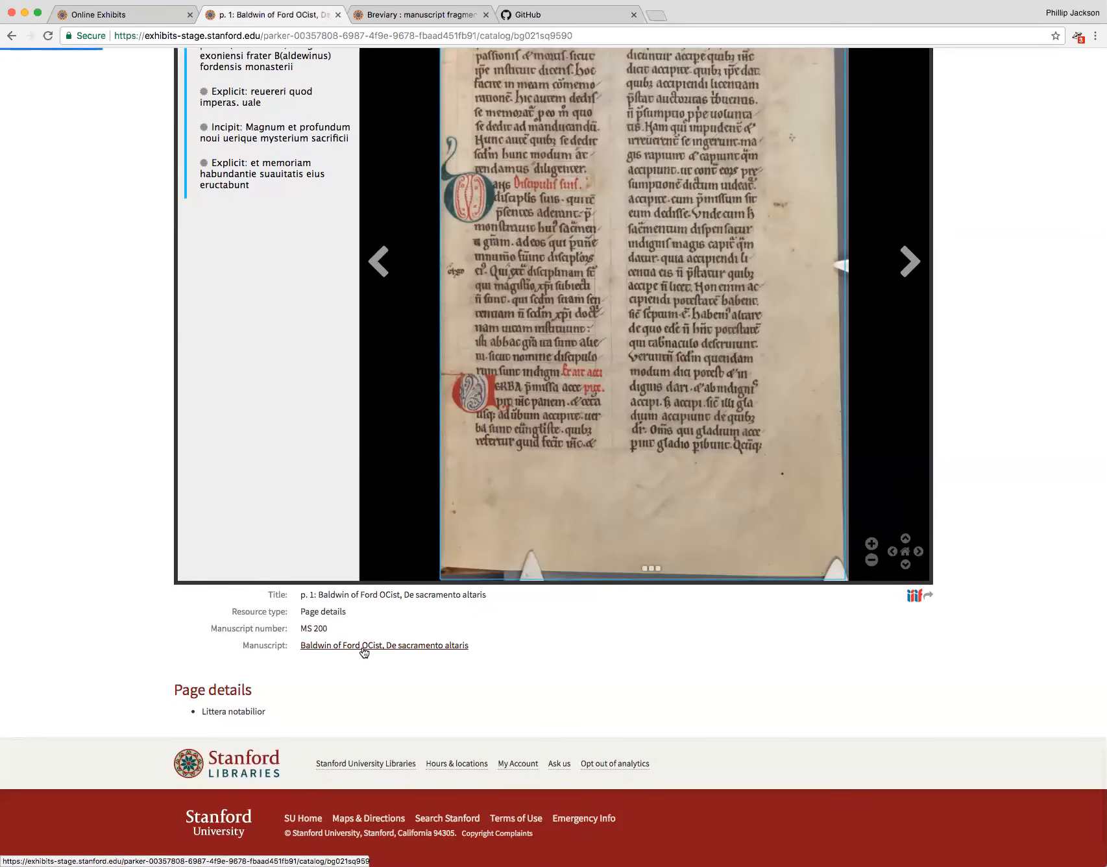
Load the Cambridge, Corpus Christi College MS 200 record and scroll to its viewer and metadata.
{"action": "left_click", "coordinate": [382, 645]}
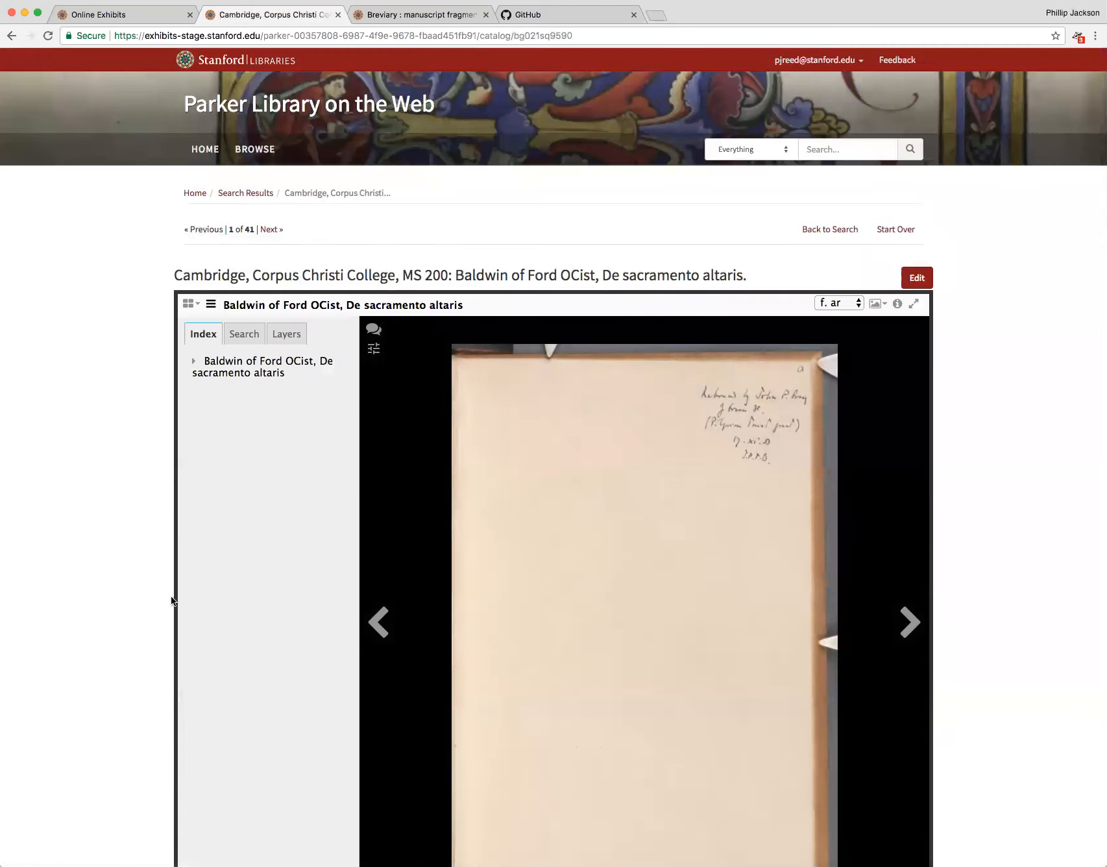
{"action": "scroll", "scroll_direction": "down", "scroll_amount": 3}
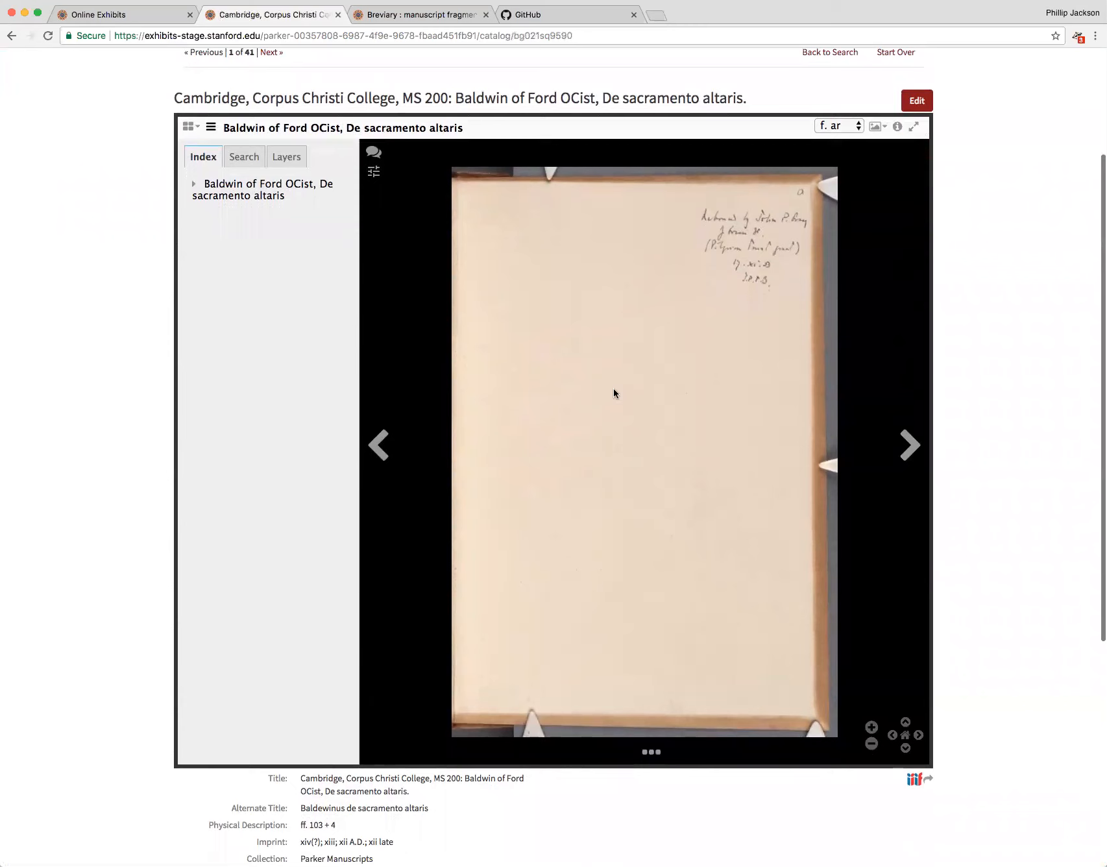
{"action": "mouse_move", "coordinate": [608, 753]}
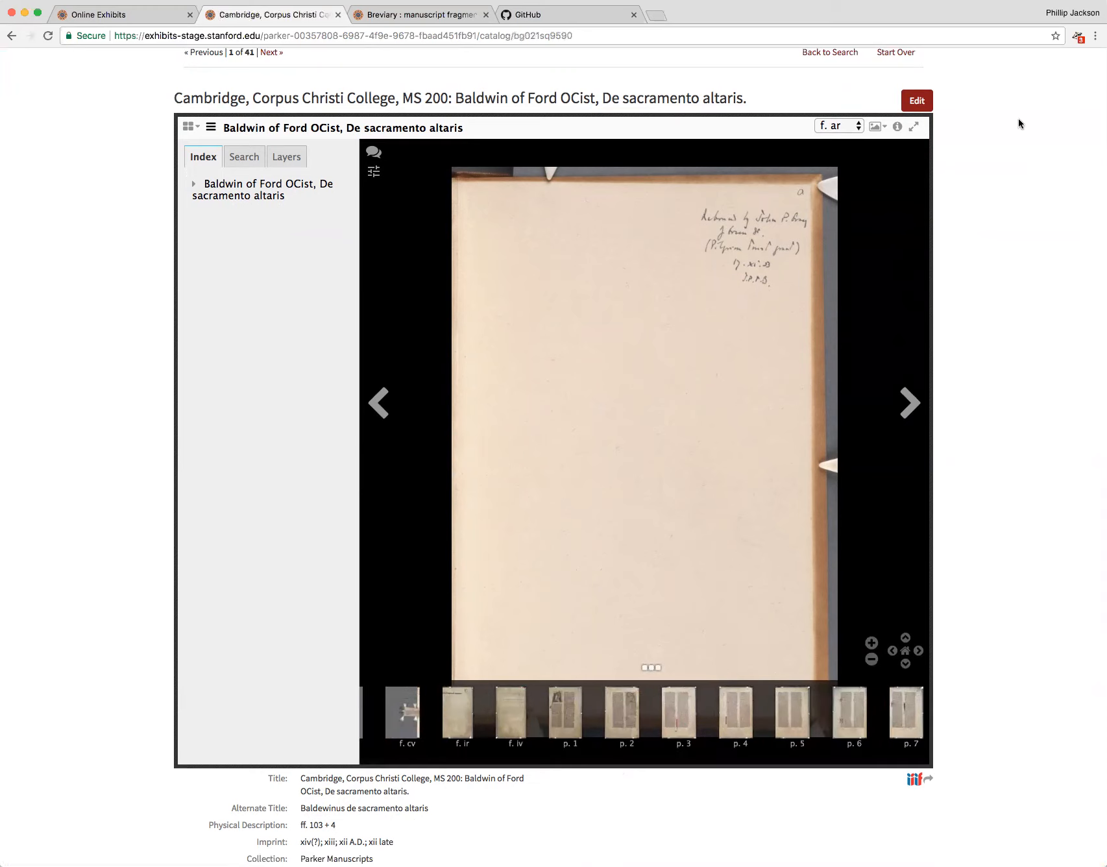
Jump the Mirador viewer to p. 8 of MS 200 and scroll down to the bibliography.
{"action": "left_click", "coordinate": [837, 126]}
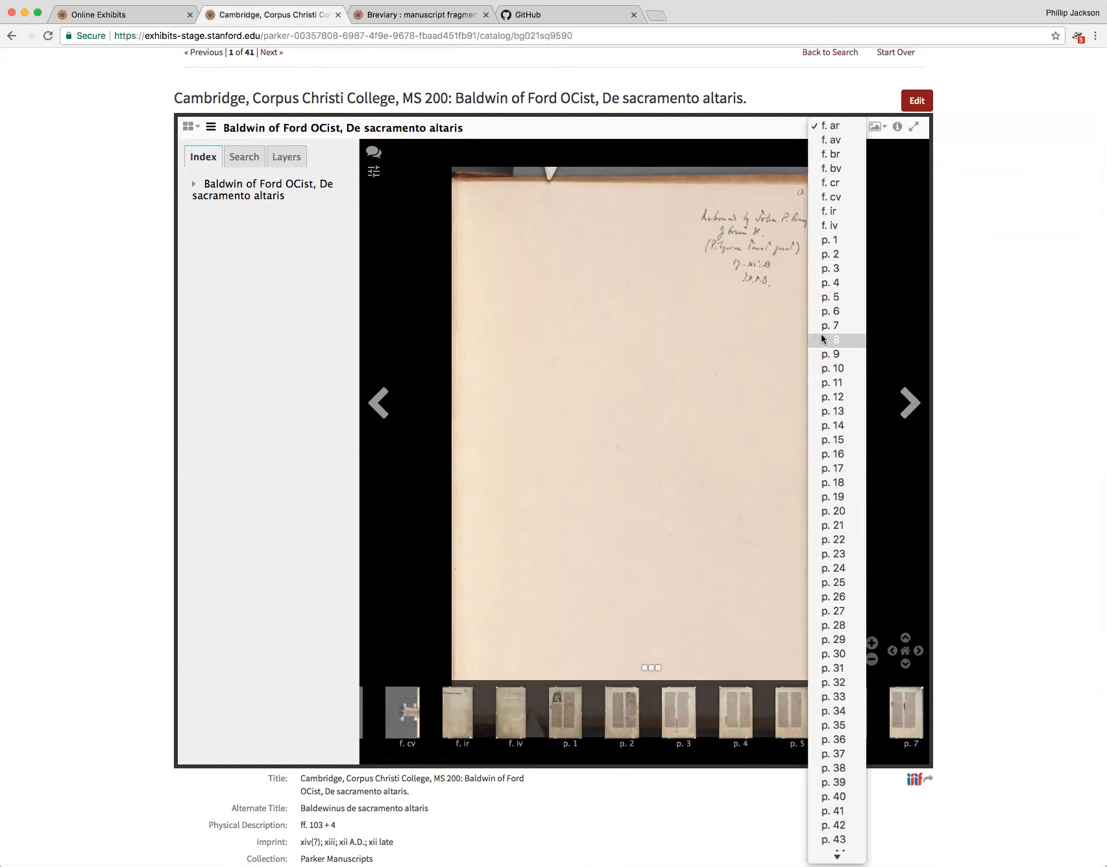
{"action": "left_click", "coordinate": [836, 340]}
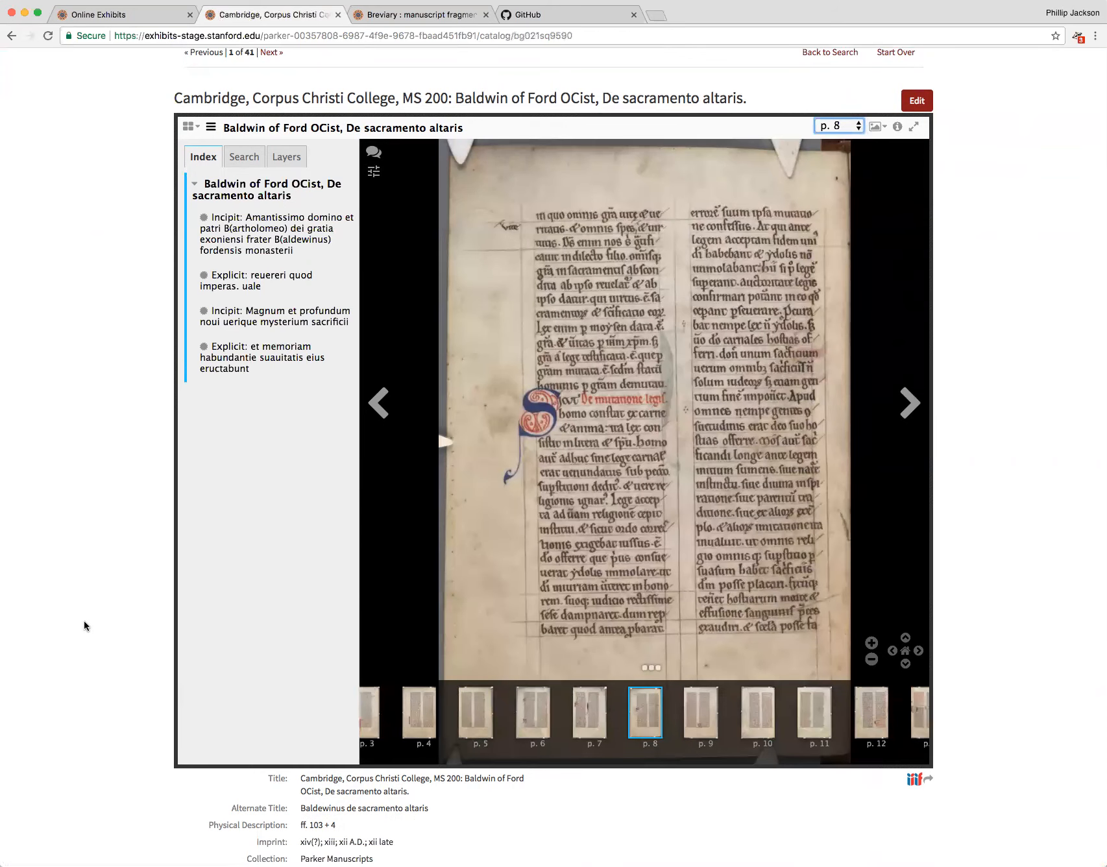
{"action": "scroll", "scroll_direction": "down", "scroll_amount": 3}
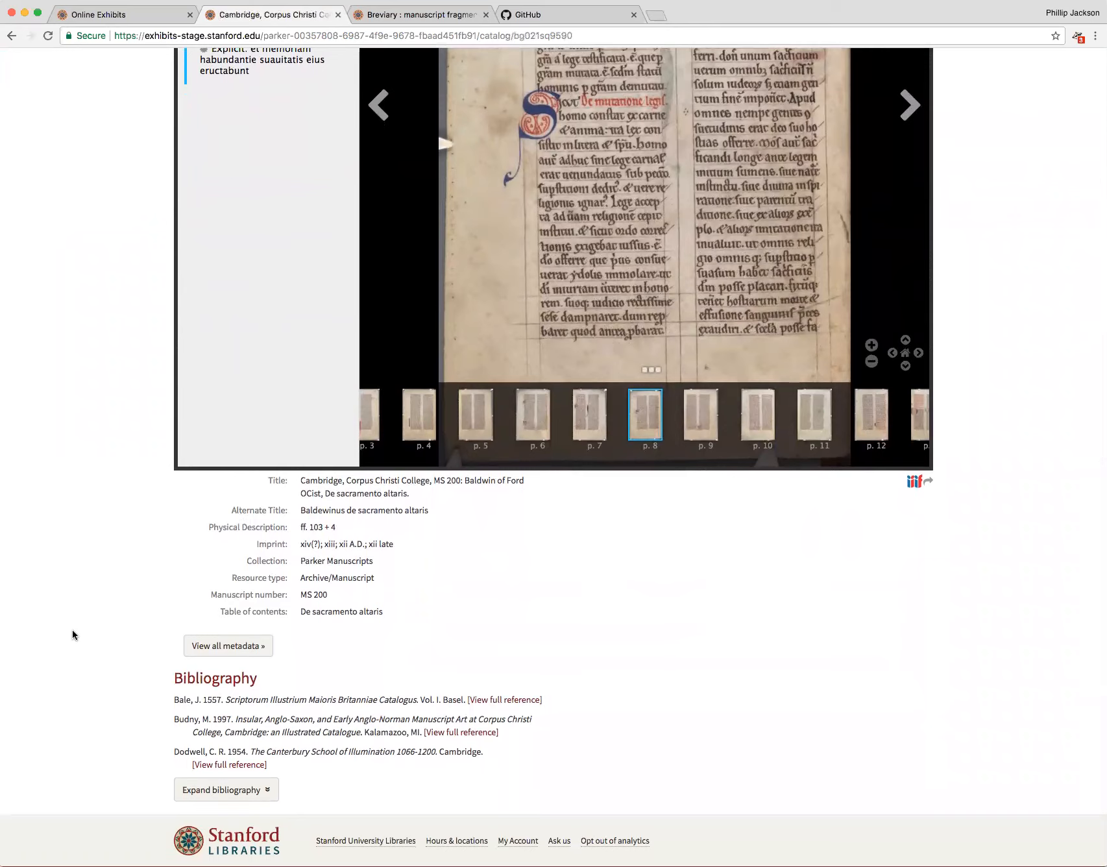
{"action": "mouse_move", "coordinate": [293, 631]}
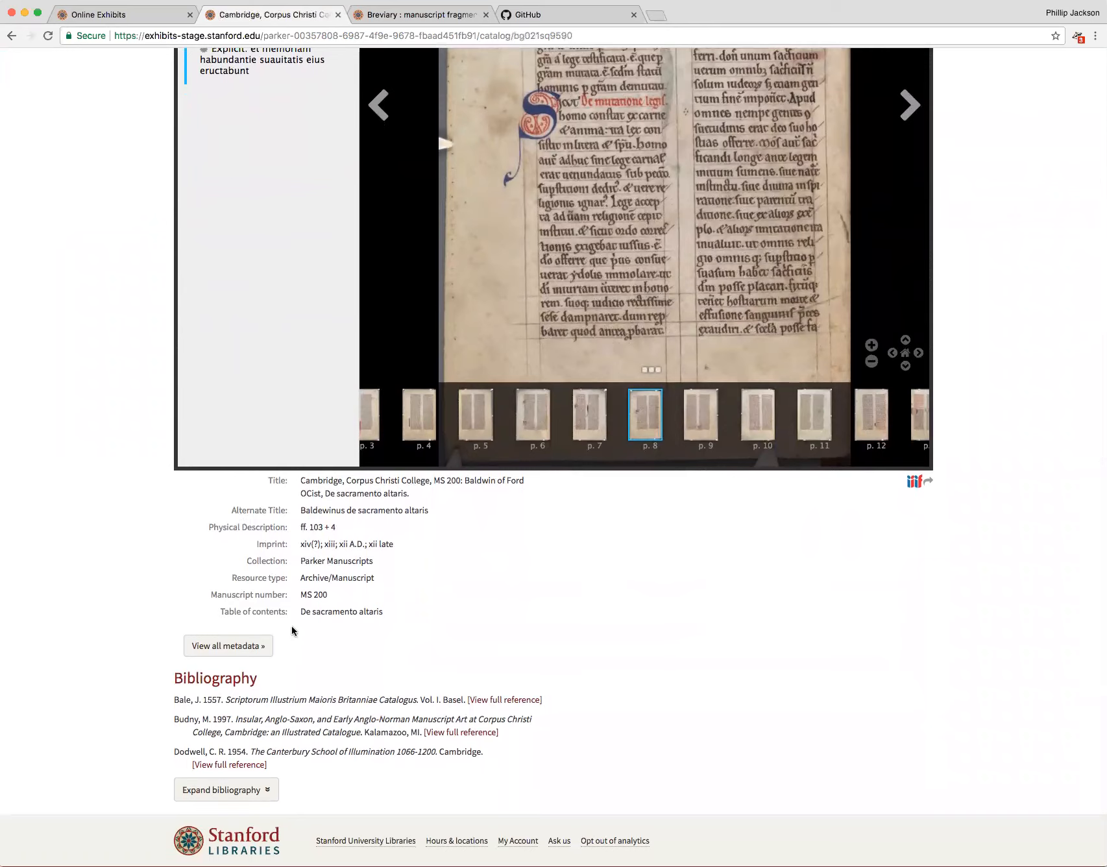
{"action": "mouse_move", "coordinate": [227, 645]}
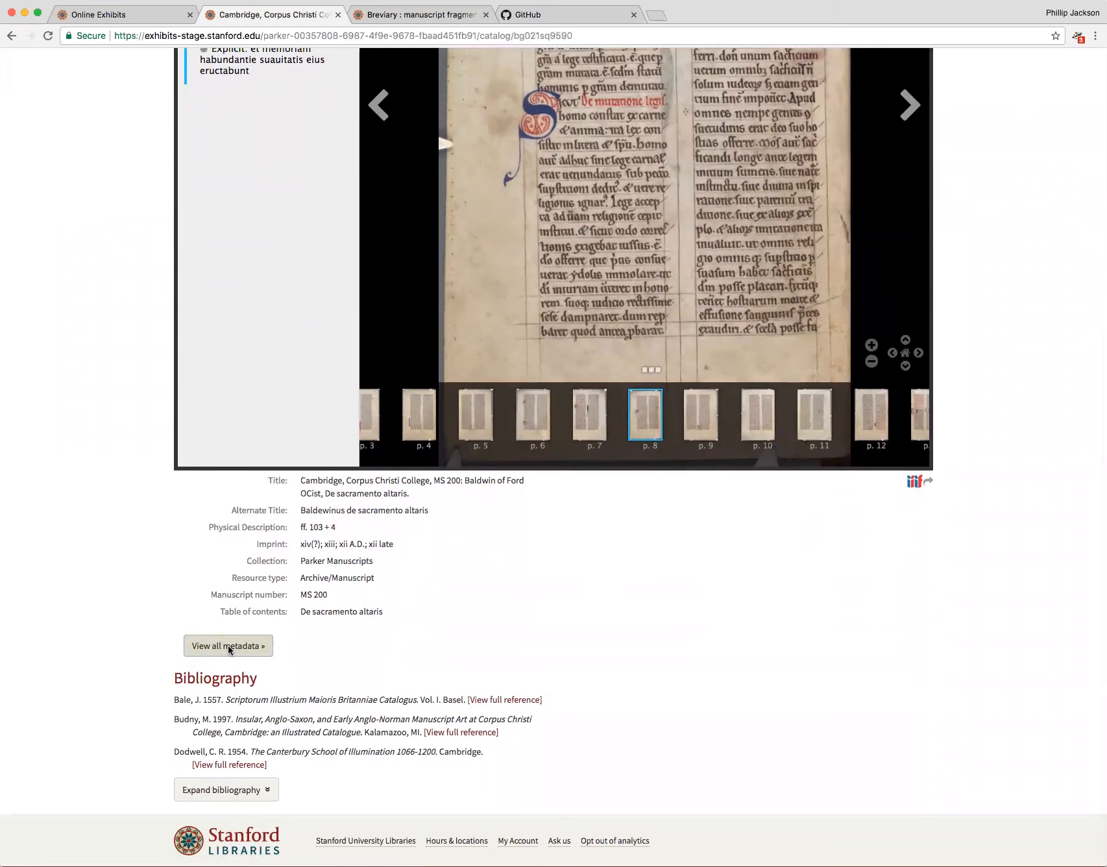
{"action": "left_click", "coordinate": [227, 647]}
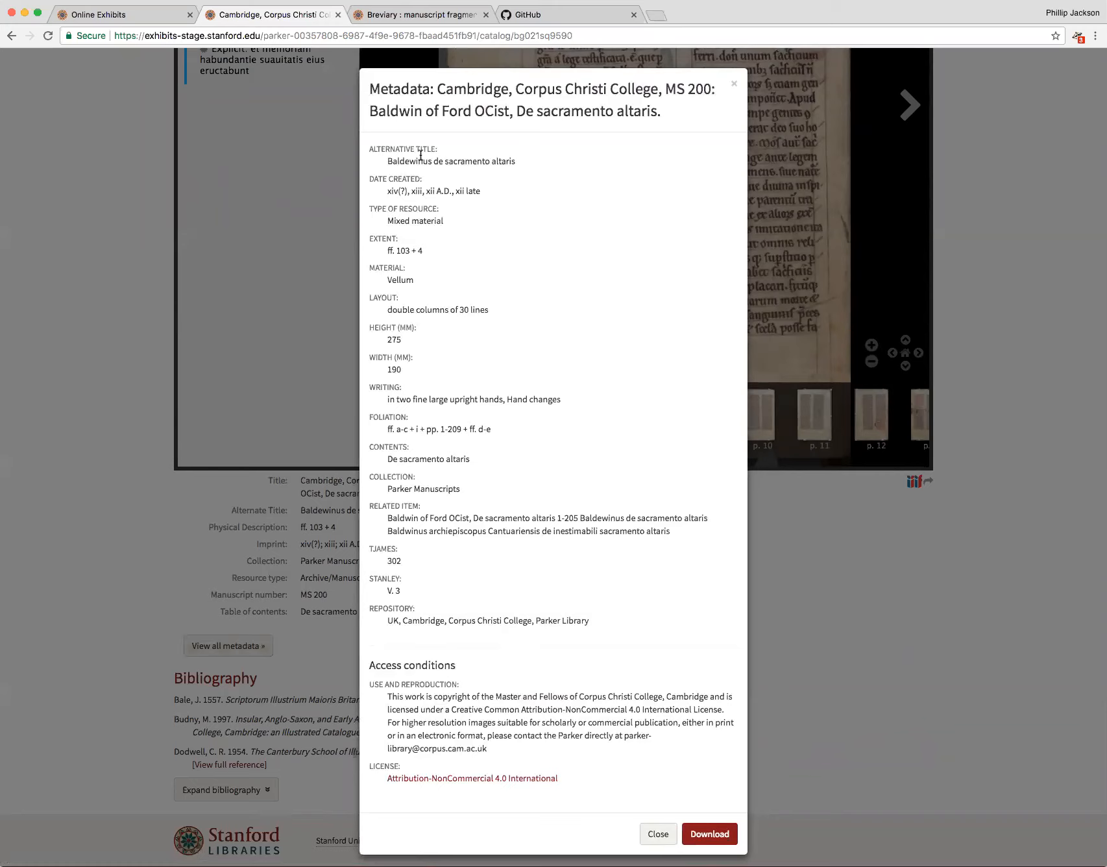
{"action": "mouse_move", "coordinate": [411, 238]}
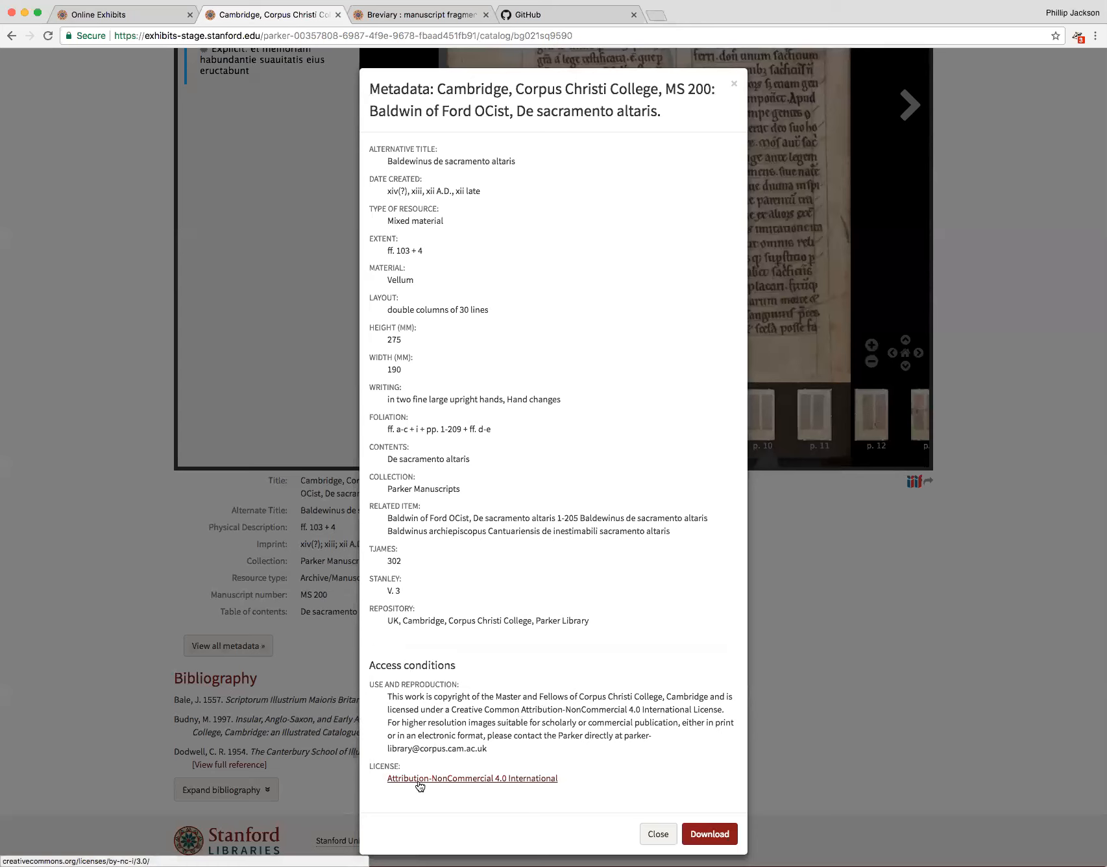
Follow the Attribution-NonCommercial 4.0 International license link from the MS 200 metadata modal.
{"action": "left_click", "coordinate": [420, 15]}
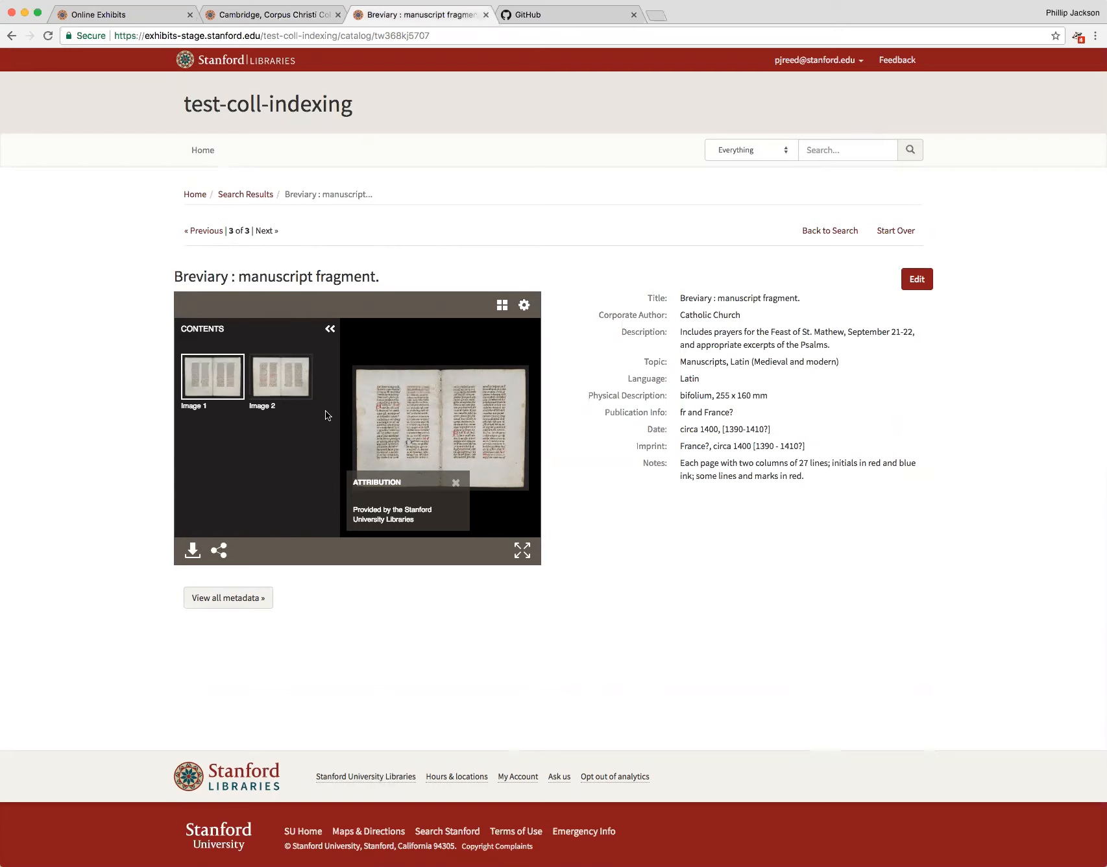
{"action": "mouse_move", "coordinate": [685, 431]}
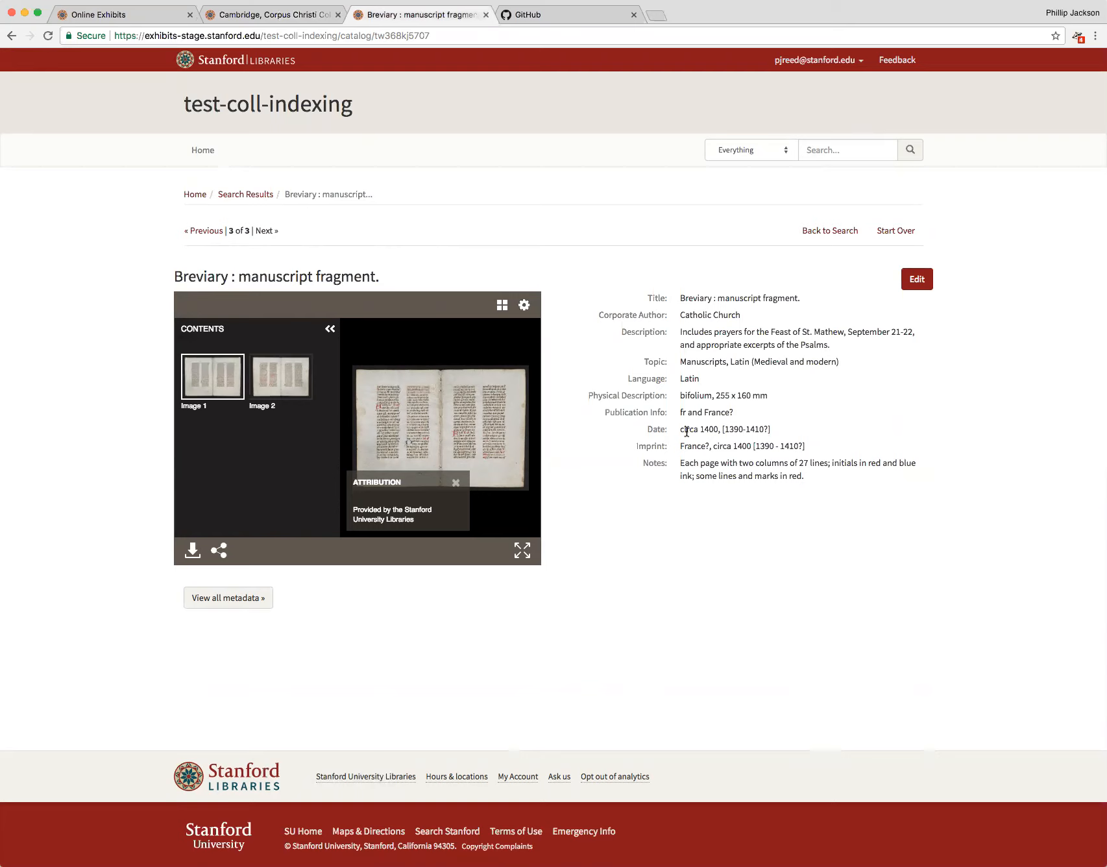
{"action": "mouse_move", "coordinate": [697, 430]}
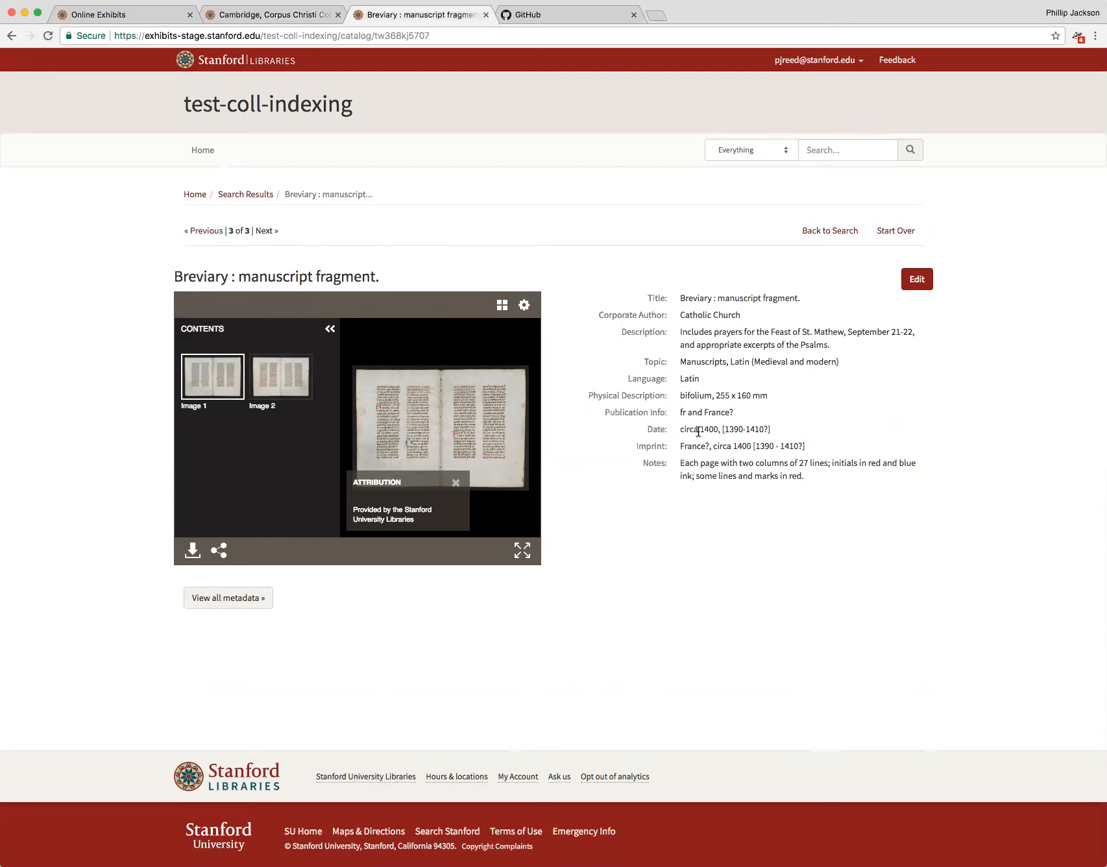
{"action": "double_click", "coordinate": [699, 428]}
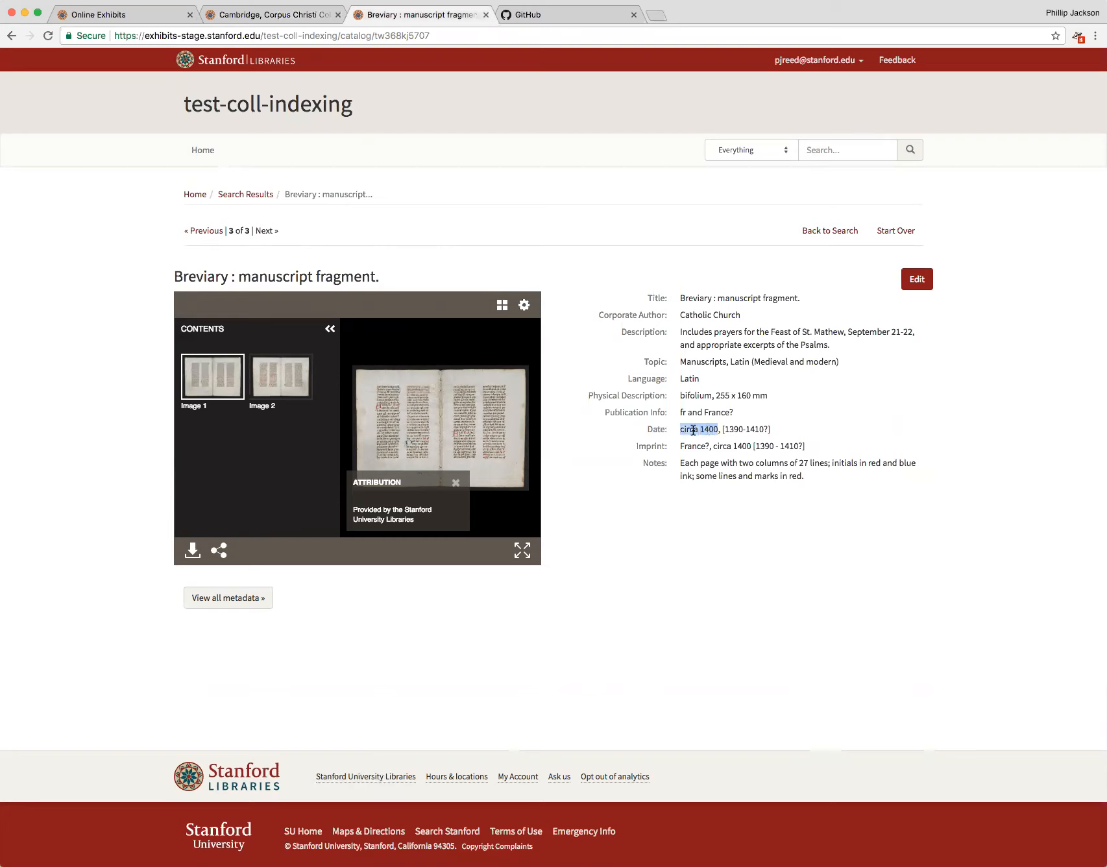
{"action": "mouse_move", "coordinate": [731, 428]}
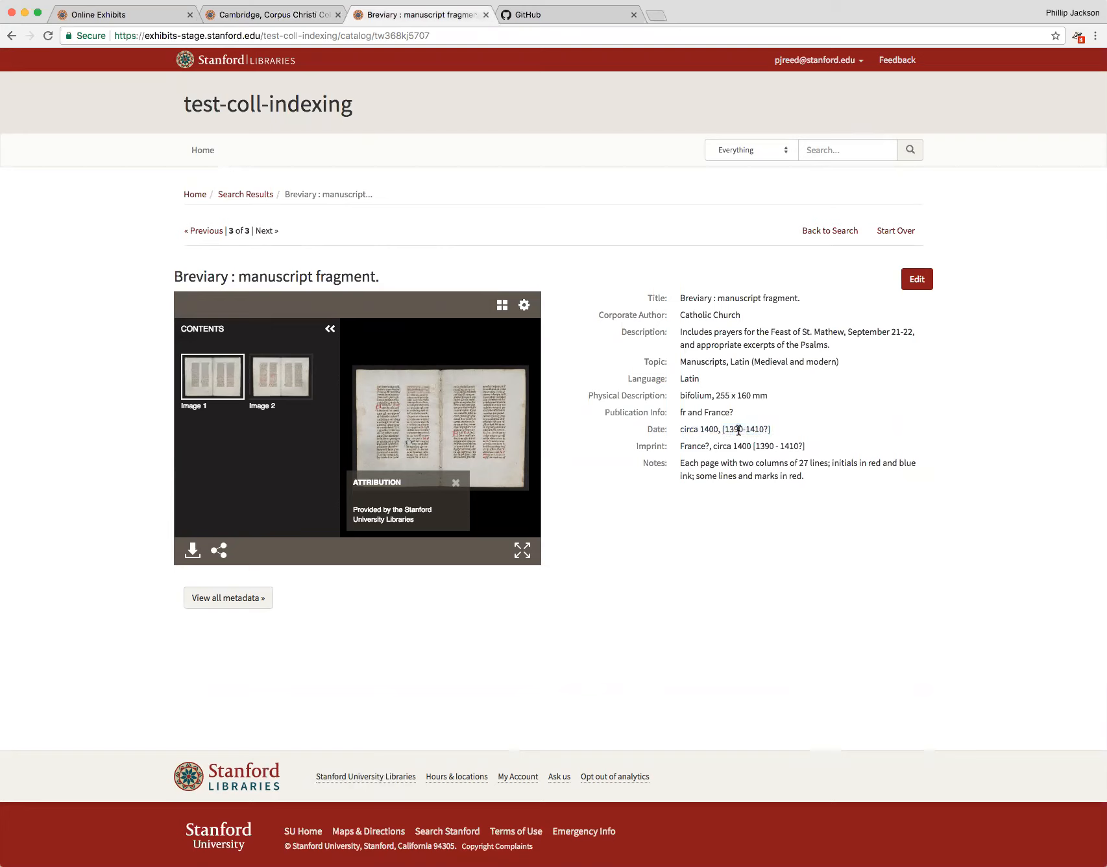
{"action": "mouse_move", "coordinate": [624, 405]}
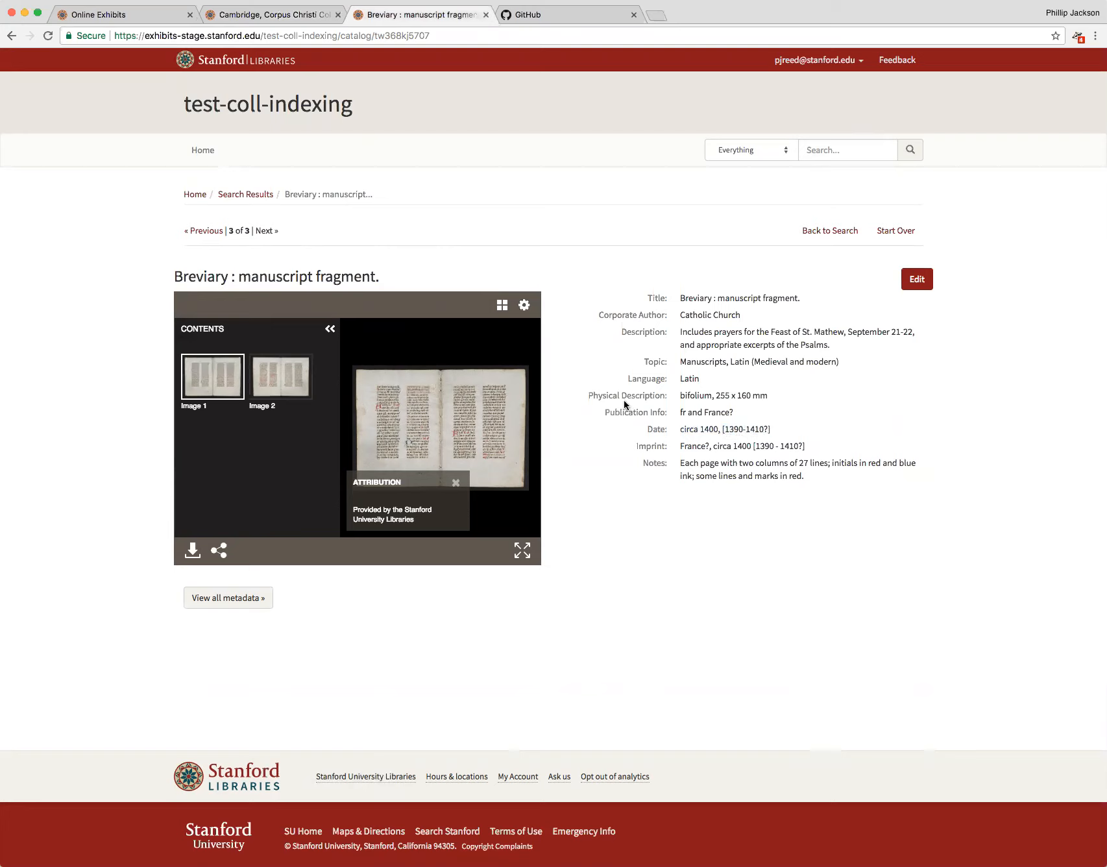
{"action": "mouse_move", "coordinate": [708, 471]}
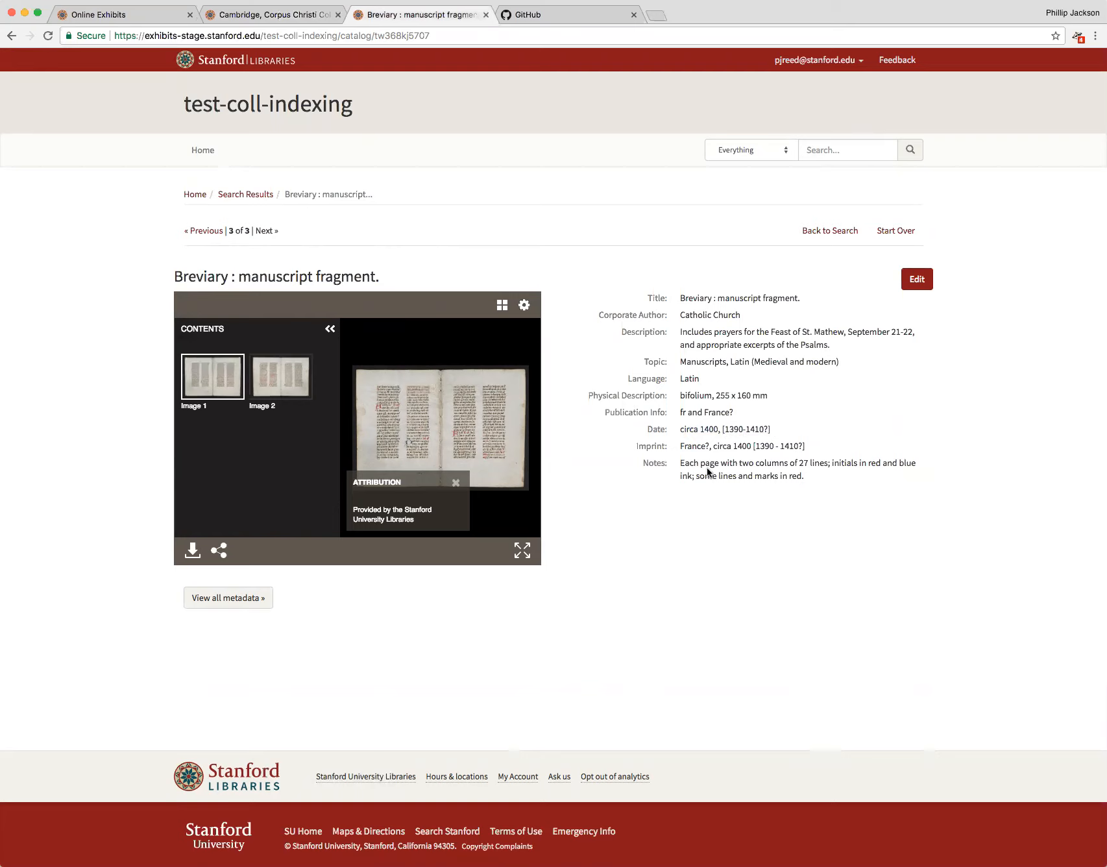
{"action": "mouse_move", "coordinate": [305, 598]}
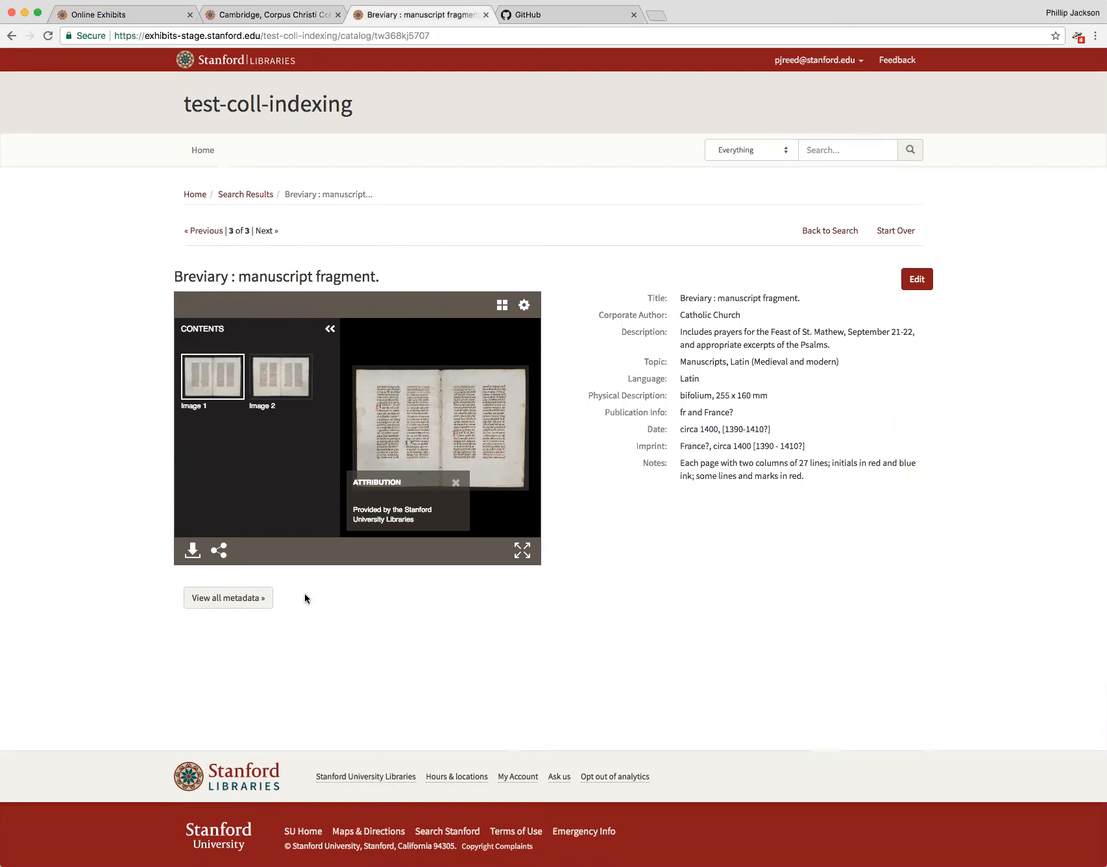
{"action": "mouse_move", "coordinate": [228, 597]}
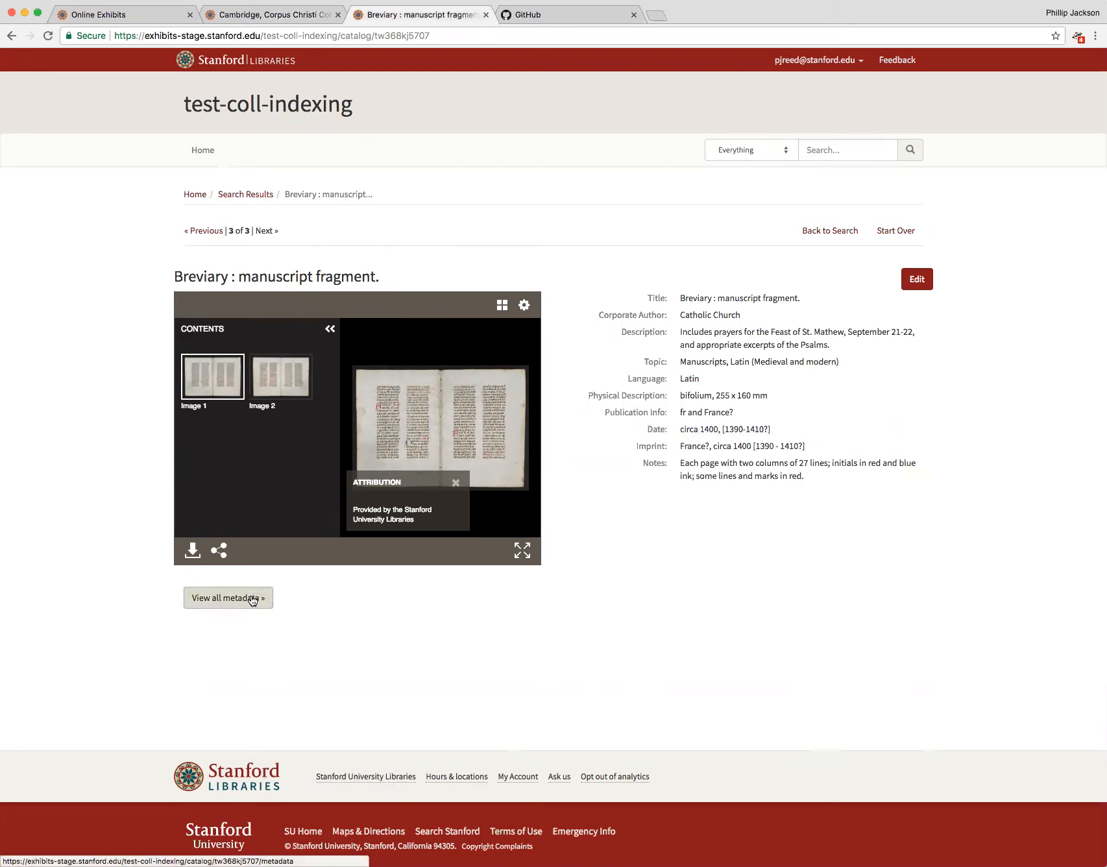
View the Breviary fragment's full metadata with its access conditions, then close the modal.
{"action": "left_click", "coordinate": [227, 597]}
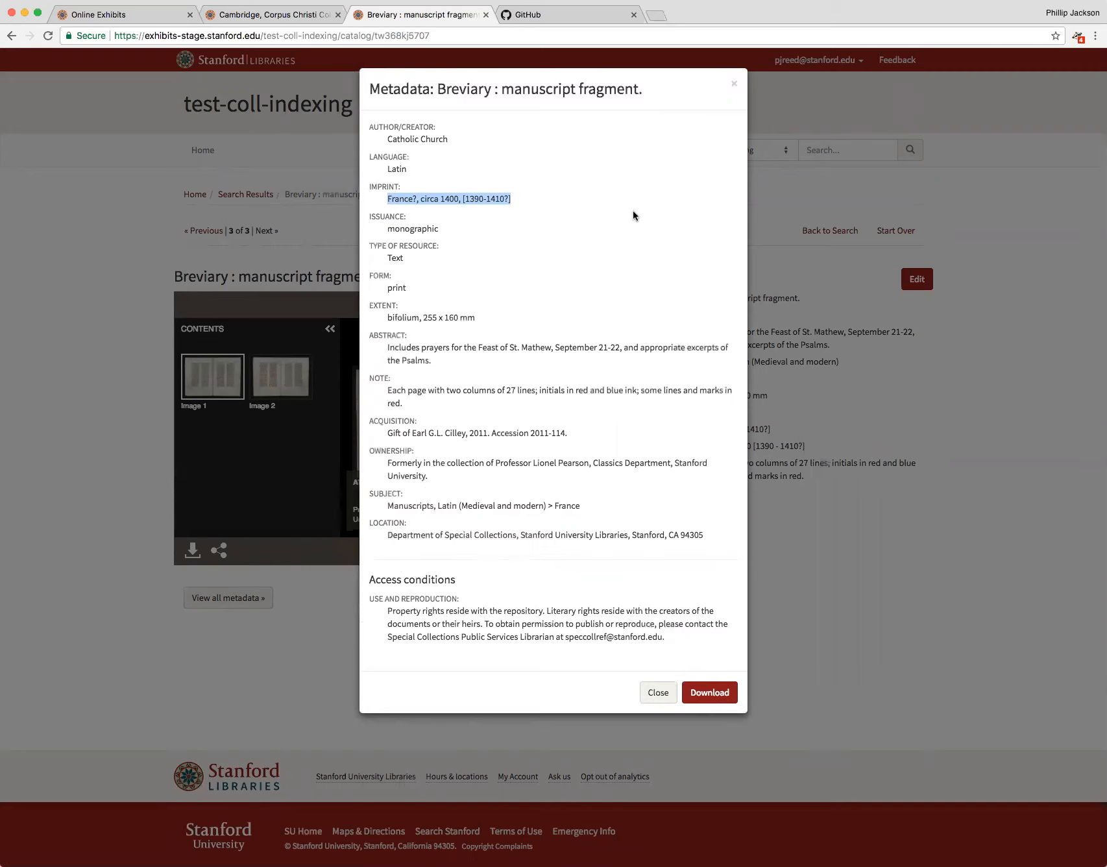
{"action": "mouse_move", "coordinate": [662, 717]}
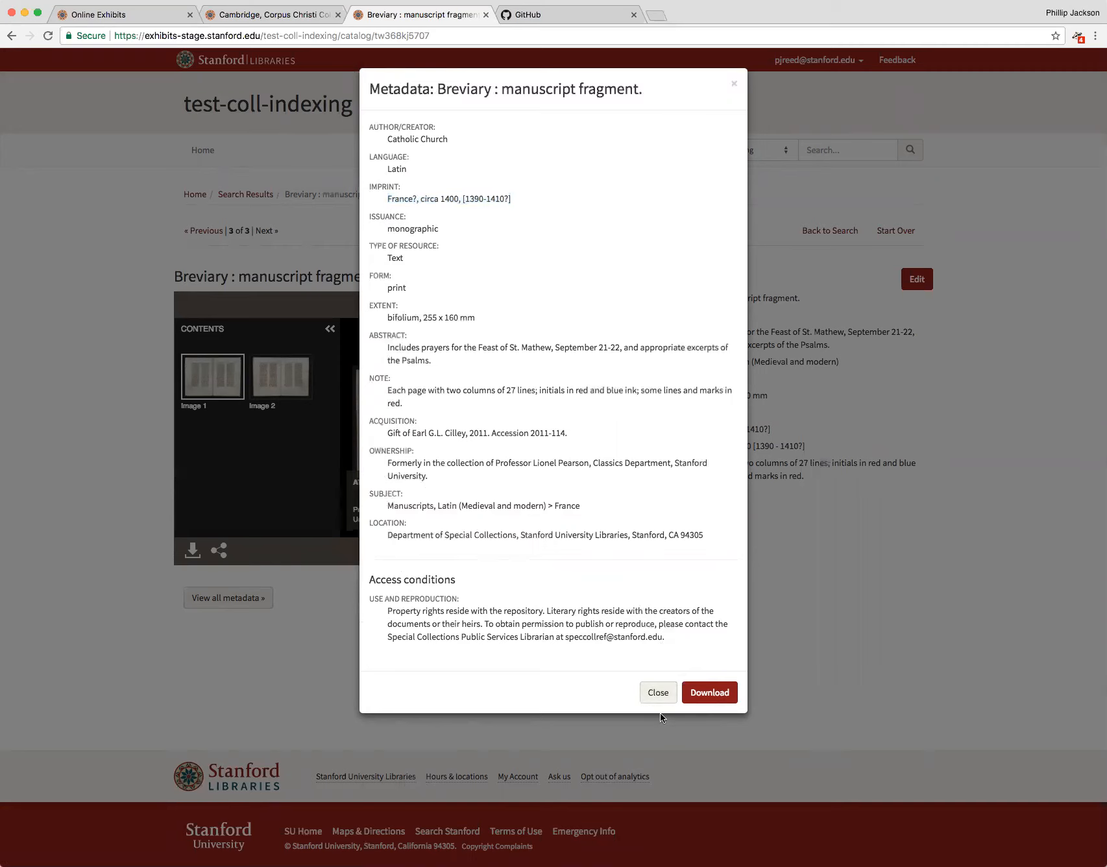
{"action": "left_click", "coordinate": [655, 692]}
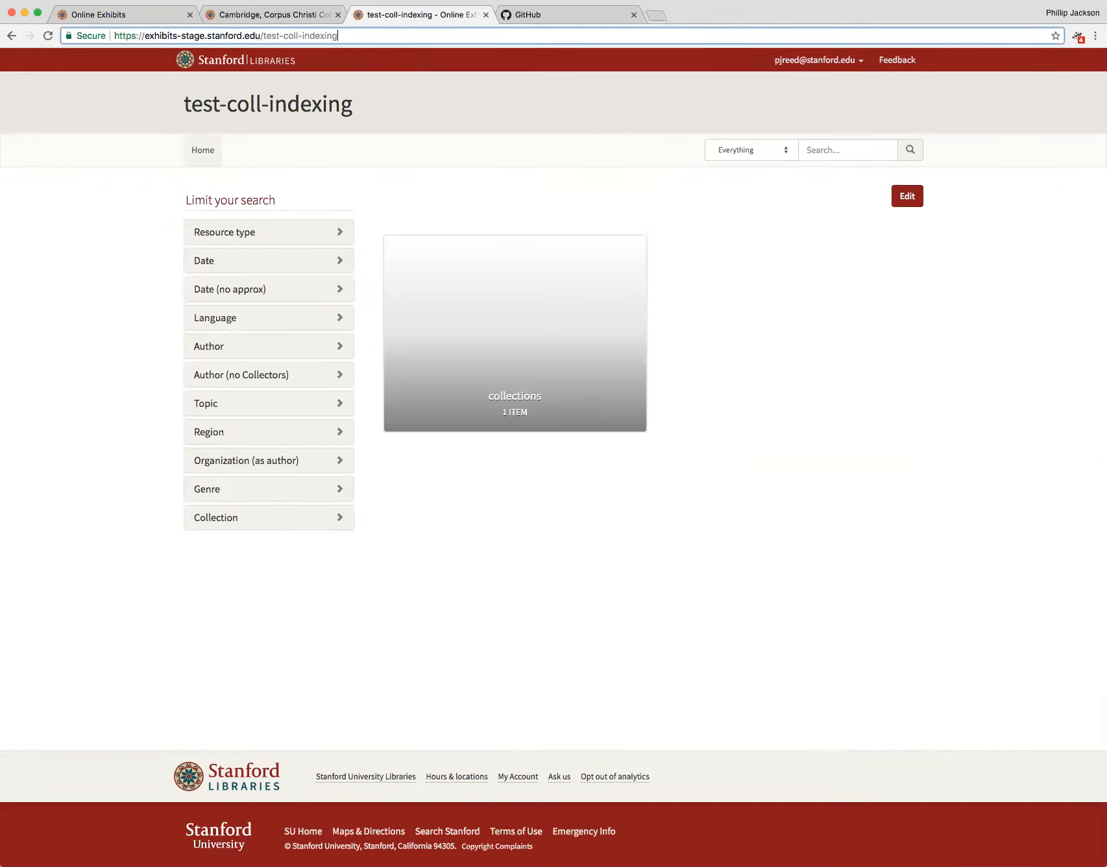
Go to /catalog/admin for the exhibit's curation Items list, then head to Configuration > Search.
{"action": "type", "text": "/cat"}
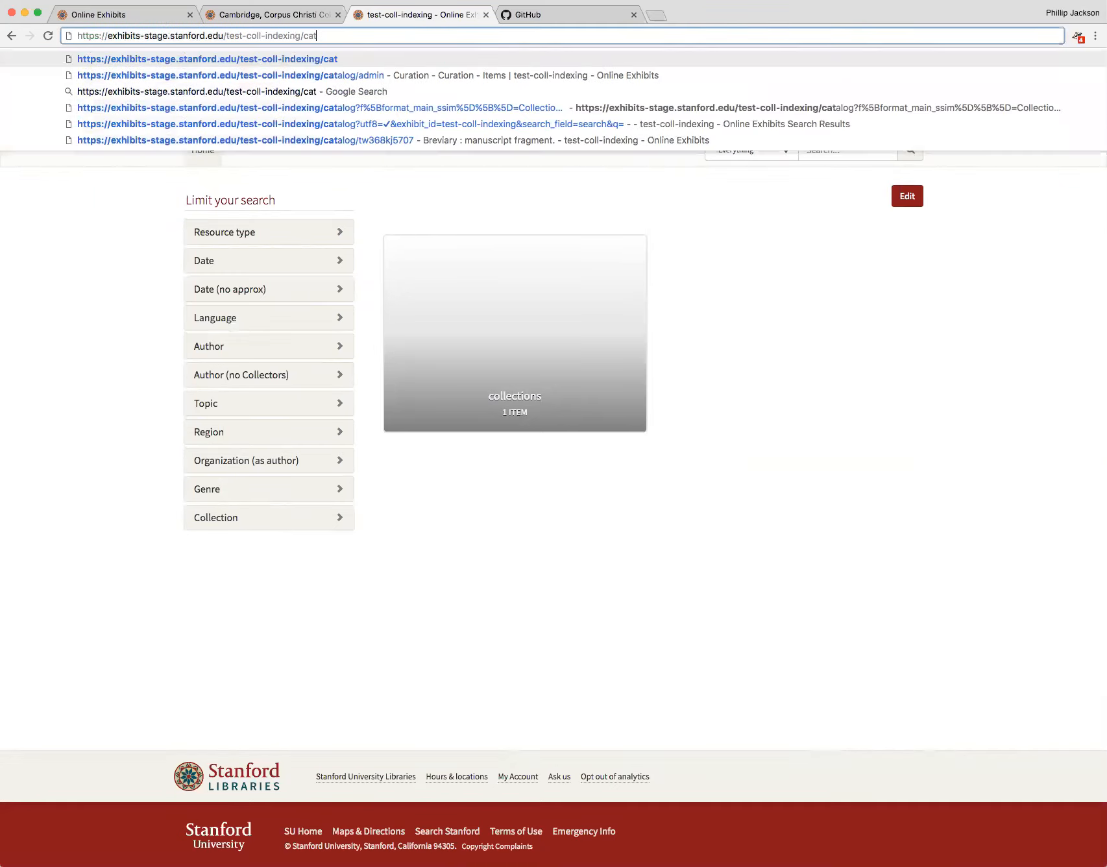
{"action": "left_click", "coordinate": [206, 75]}
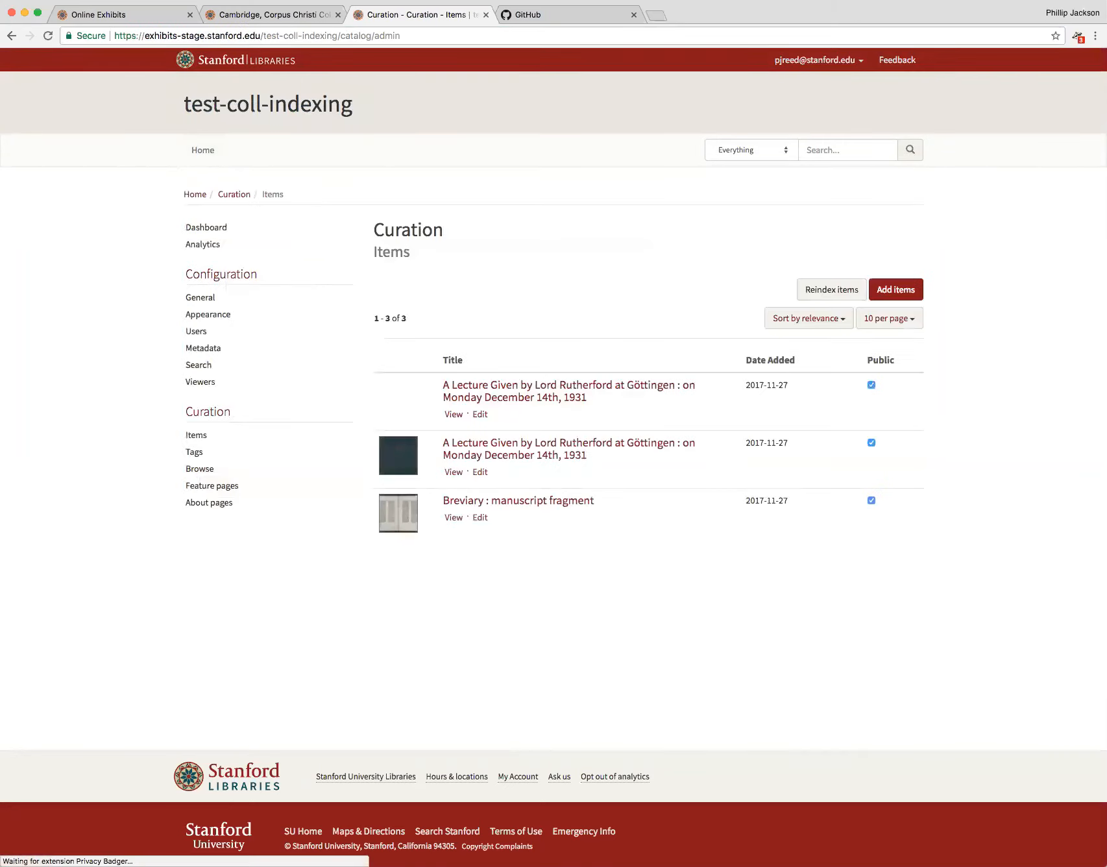
{"action": "left_click", "coordinate": [199, 365]}
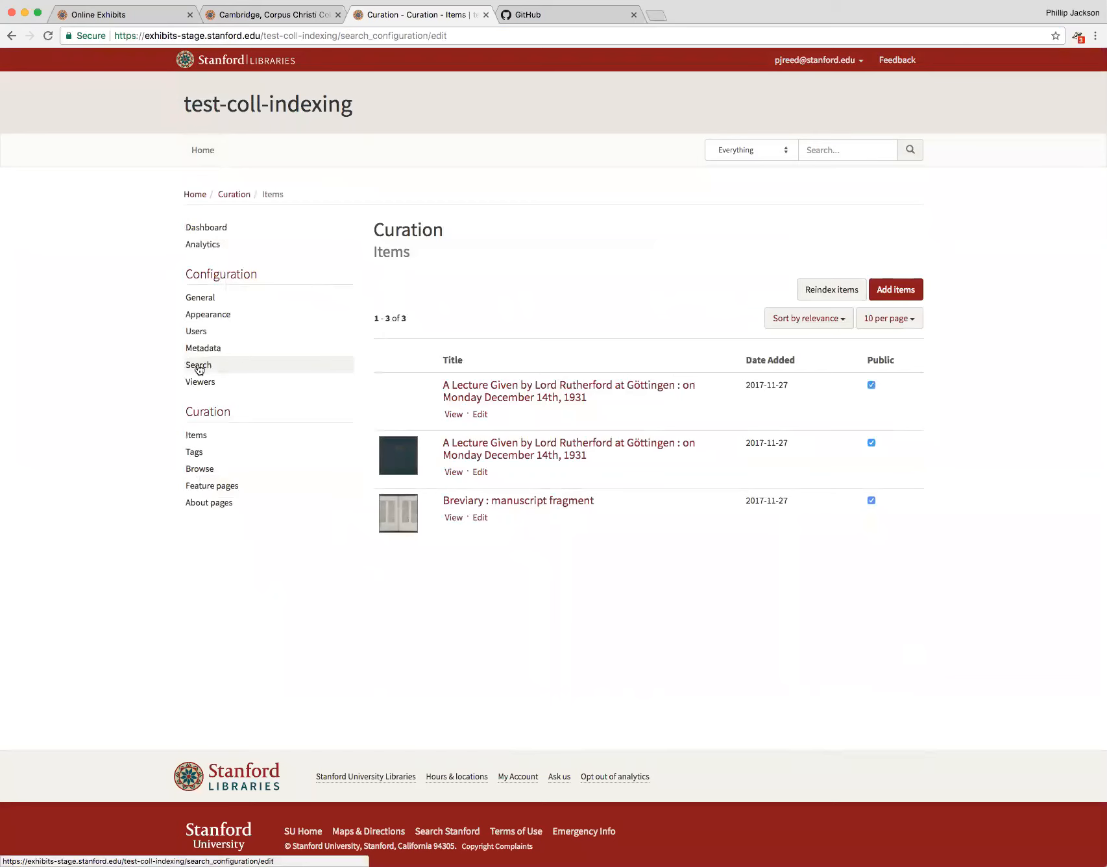
Review the exhibit's searchable-field list, comparing against the Parker Library page and returning.
{"action": "left_click", "coordinate": [198, 365]}
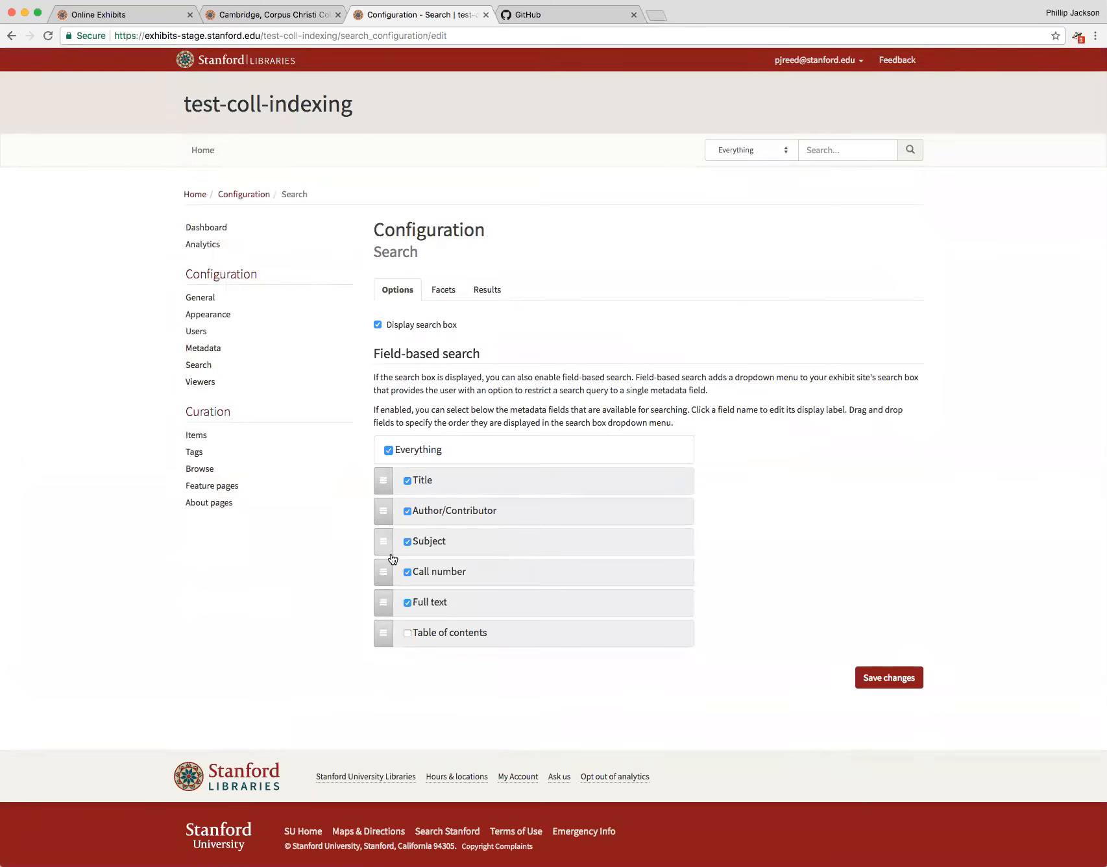
{"action": "mouse_move", "coordinate": [448, 447]}
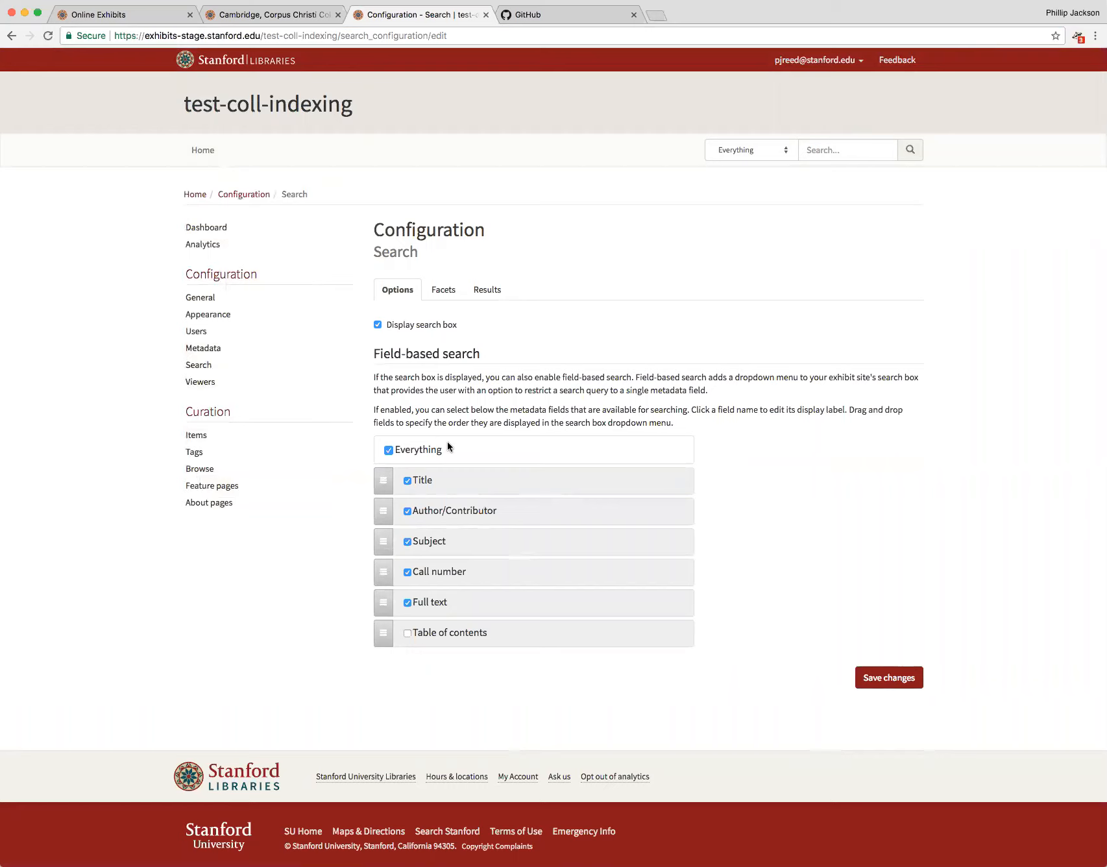
{"action": "mouse_move", "coordinate": [452, 632]}
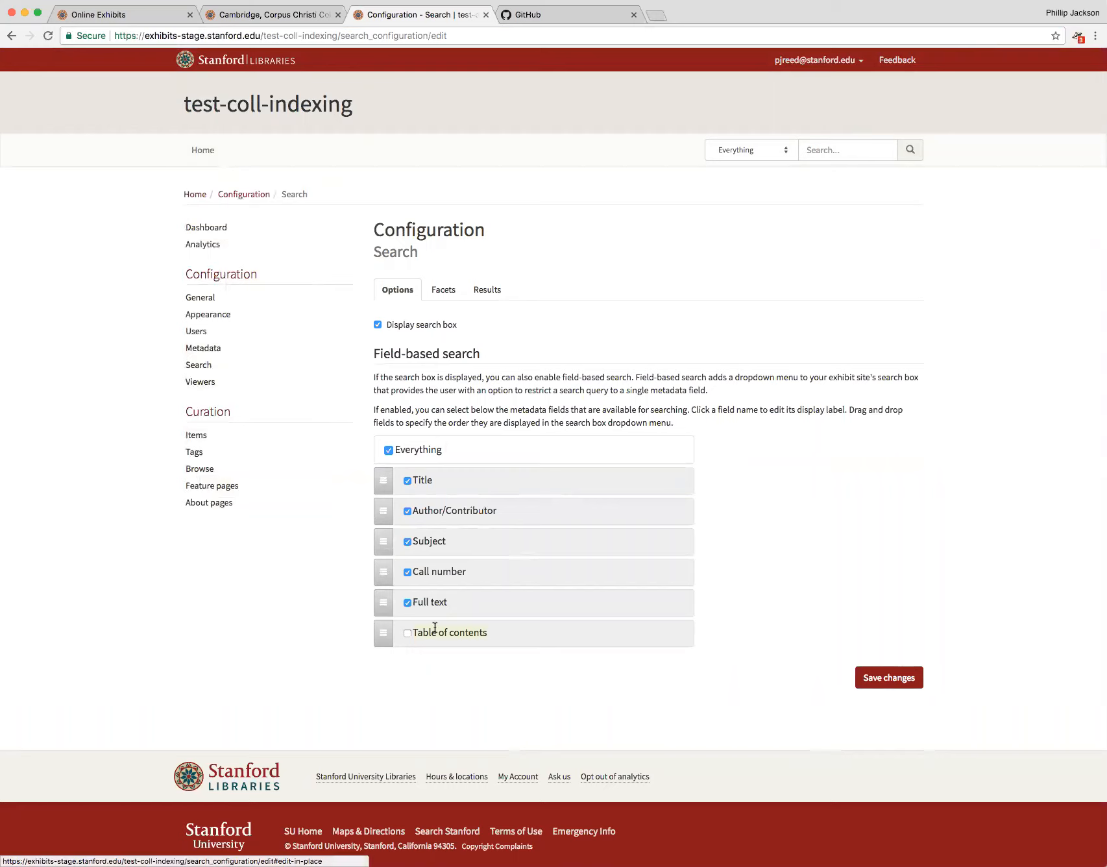
{"action": "mouse_move", "coordinate": [424, 644]}
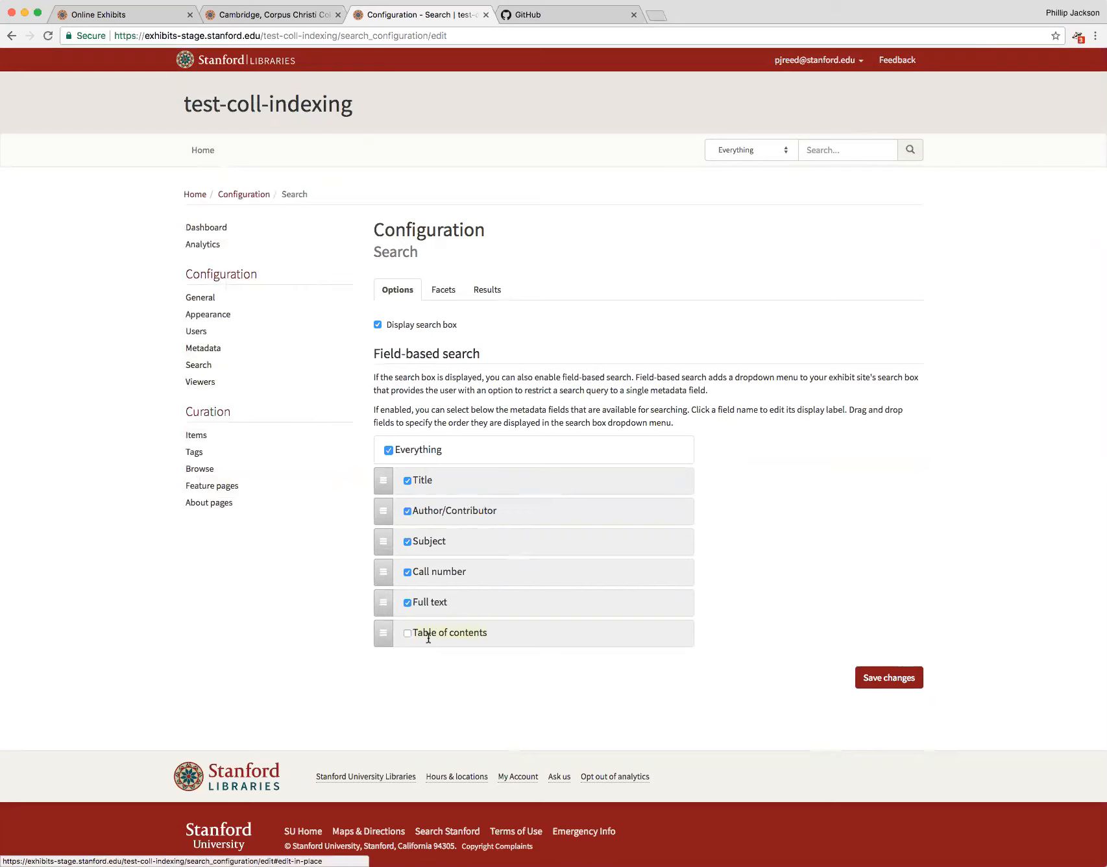
{"action": "left_click", "coordinate": [271, 15]}
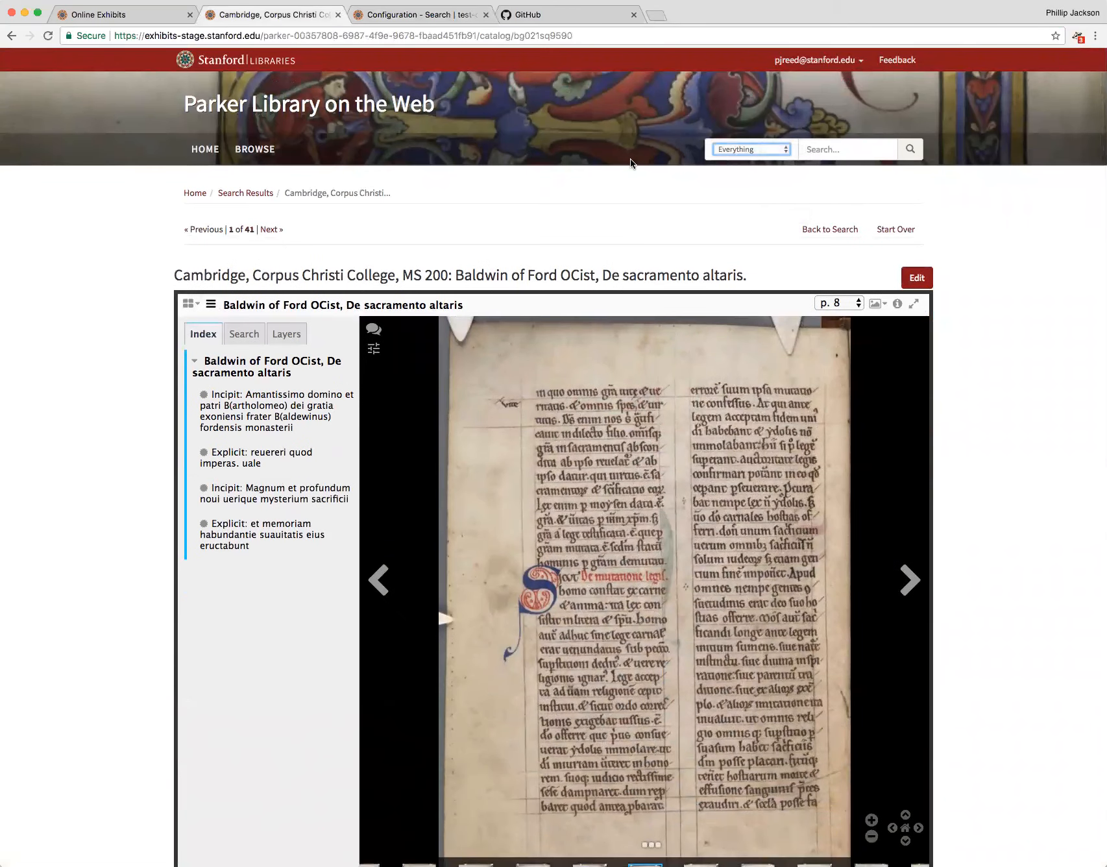
{"action": "left_click", "coordinate": [420, 14]}
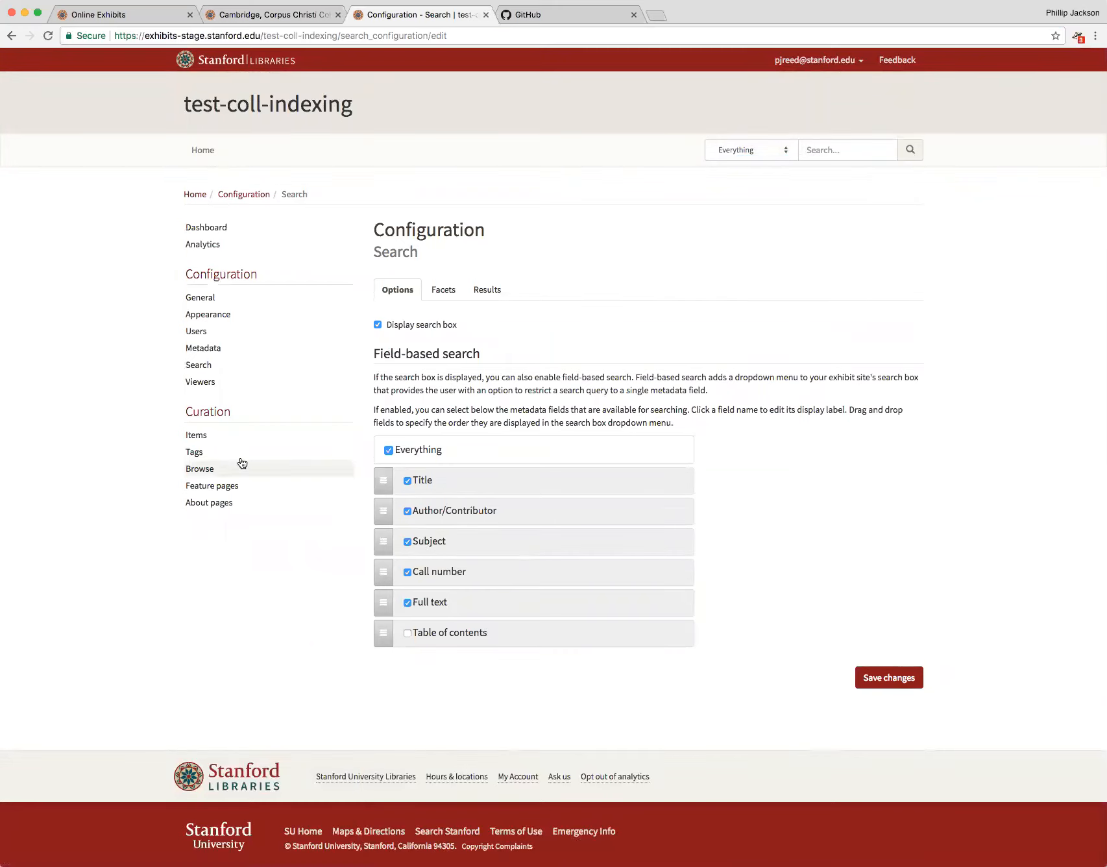
{"action": "mouse_move", "coordinate": [242, 468]}
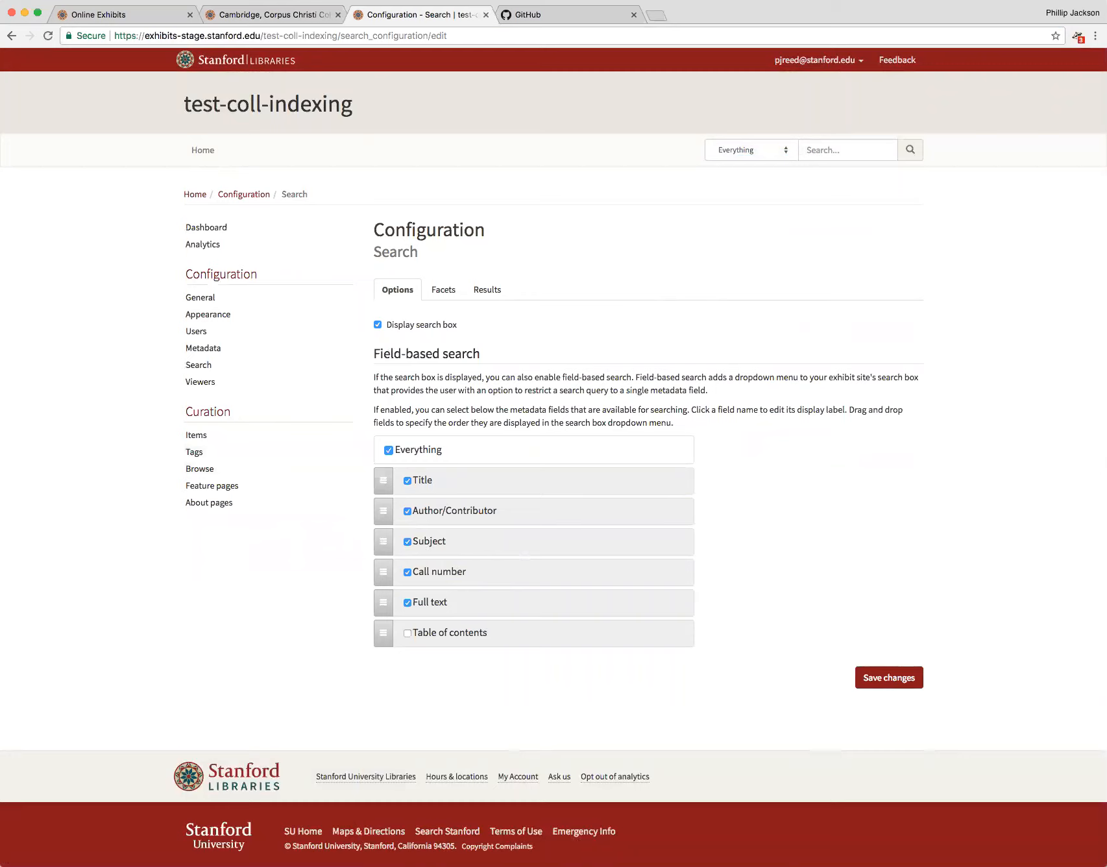
{"action": "mouse_move", "coordinate": [148, 542]}
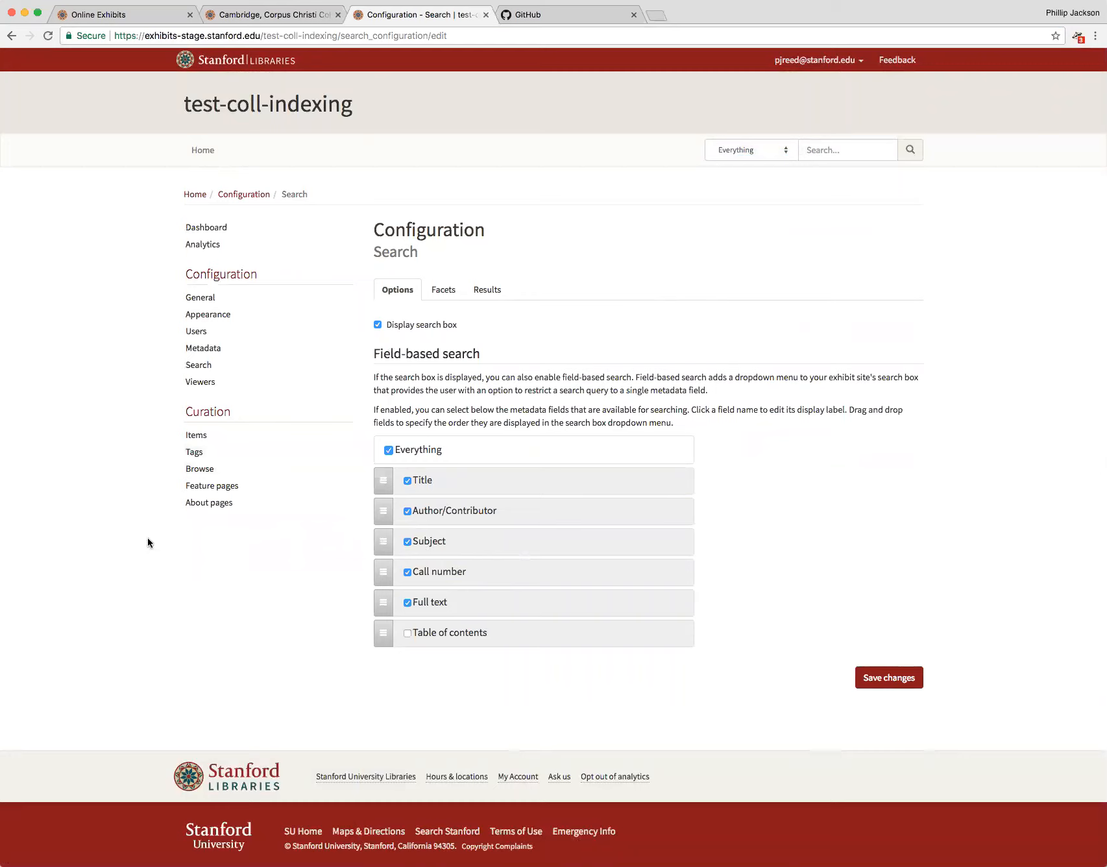
{"action": "mouse_move", "coordinate": [367, 309]}
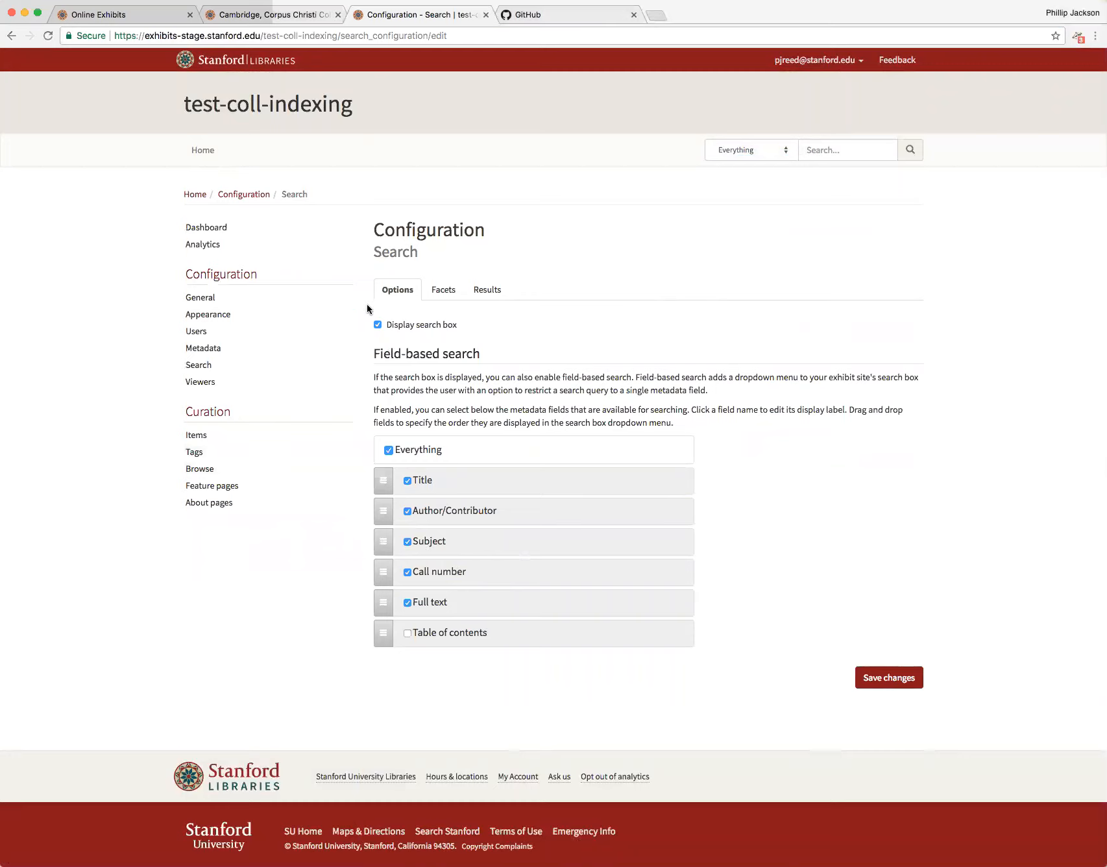
{"action": "mouse_move", "coordinate": [10, 367]}
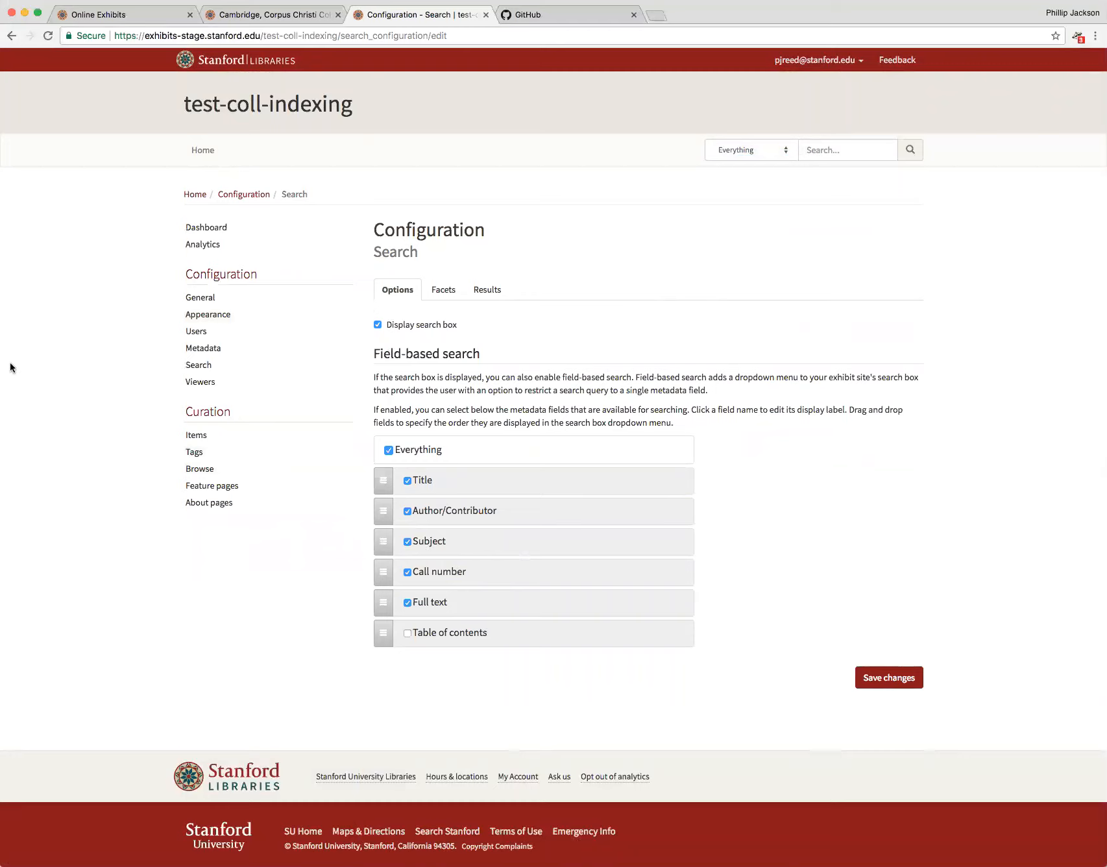